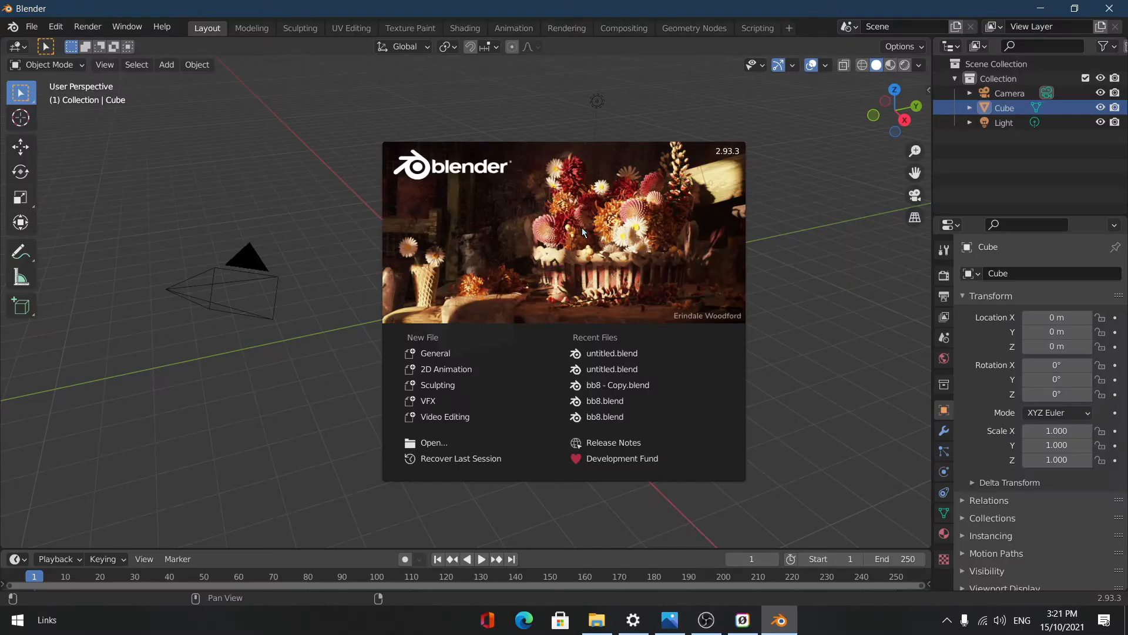
mouse_move(435, 352)
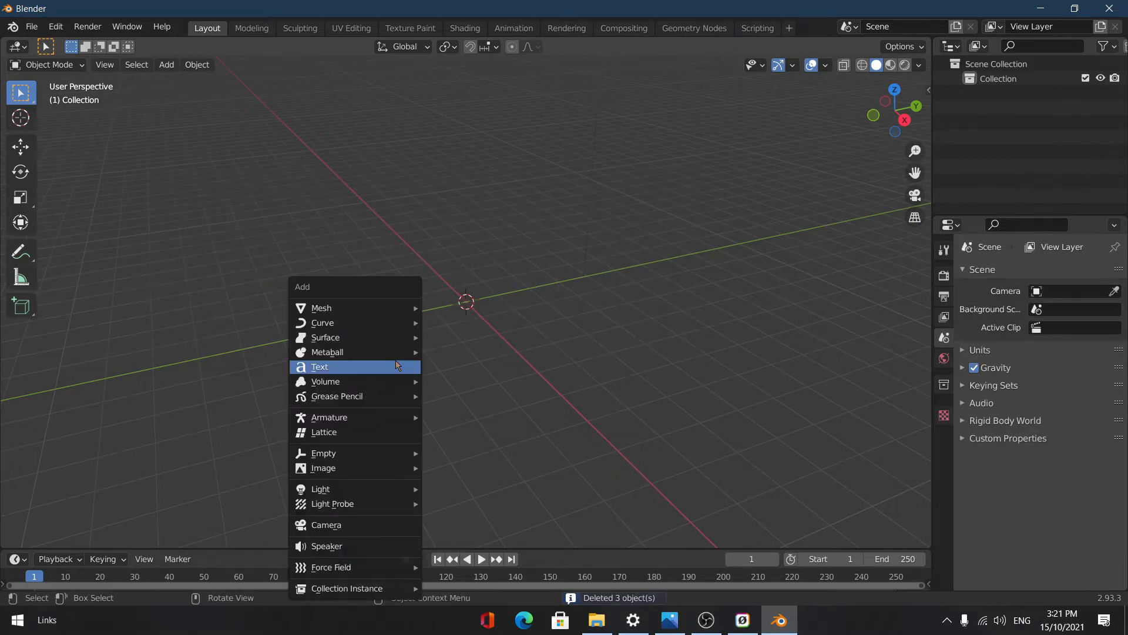
mouse_move(321, 307)
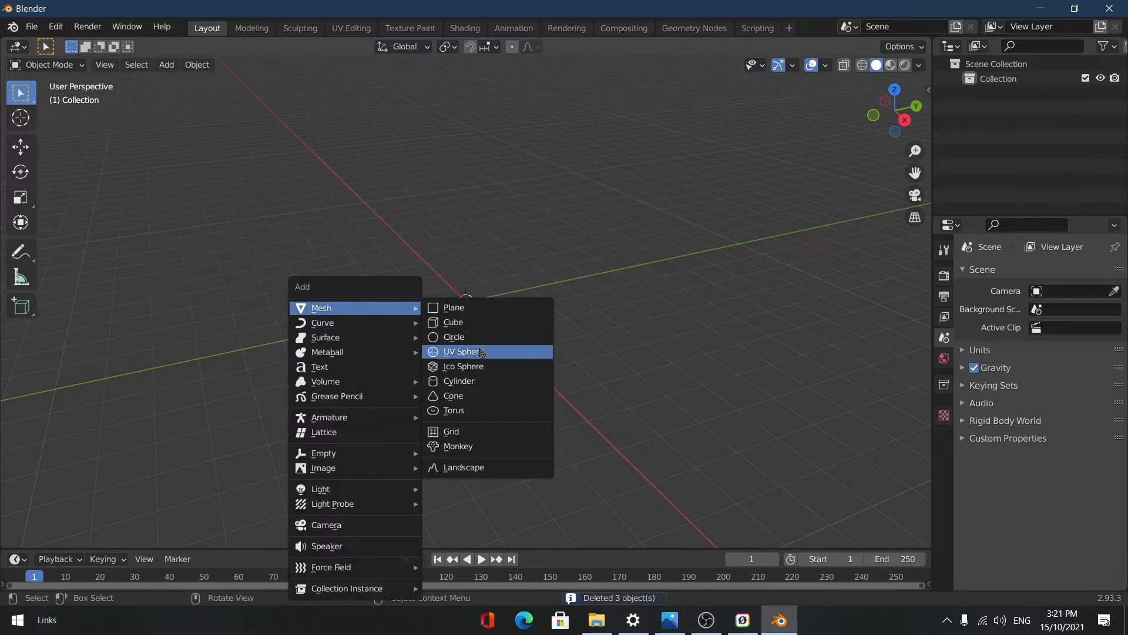
Step: Add a UV sphere to the emptied scene and shade it smooth
left_click(461, 351)
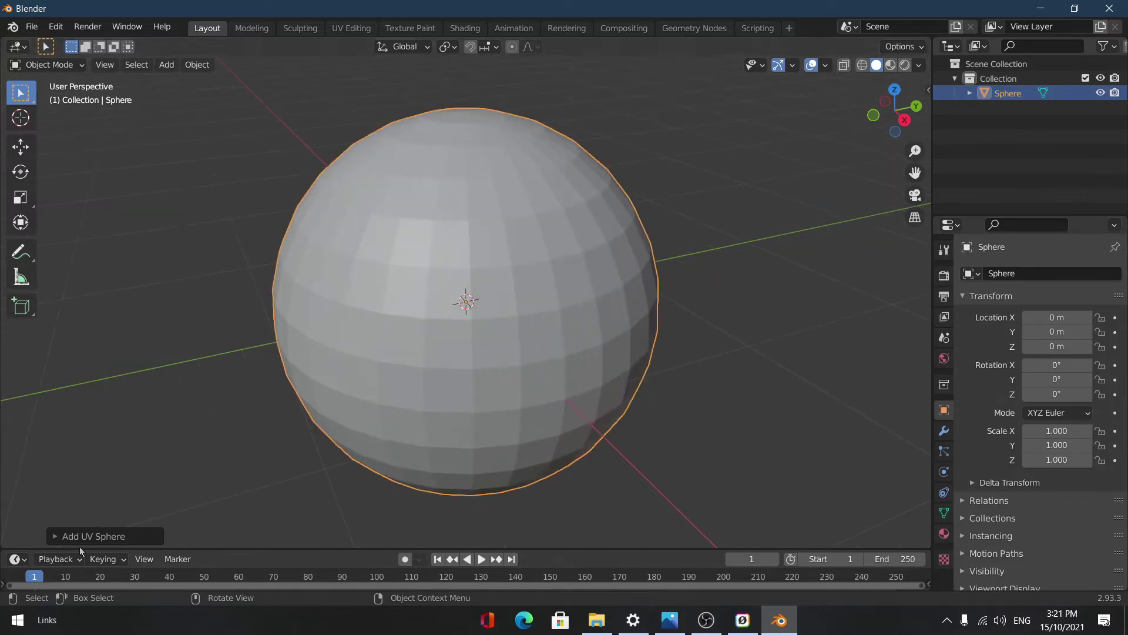
left_click(94, 536)
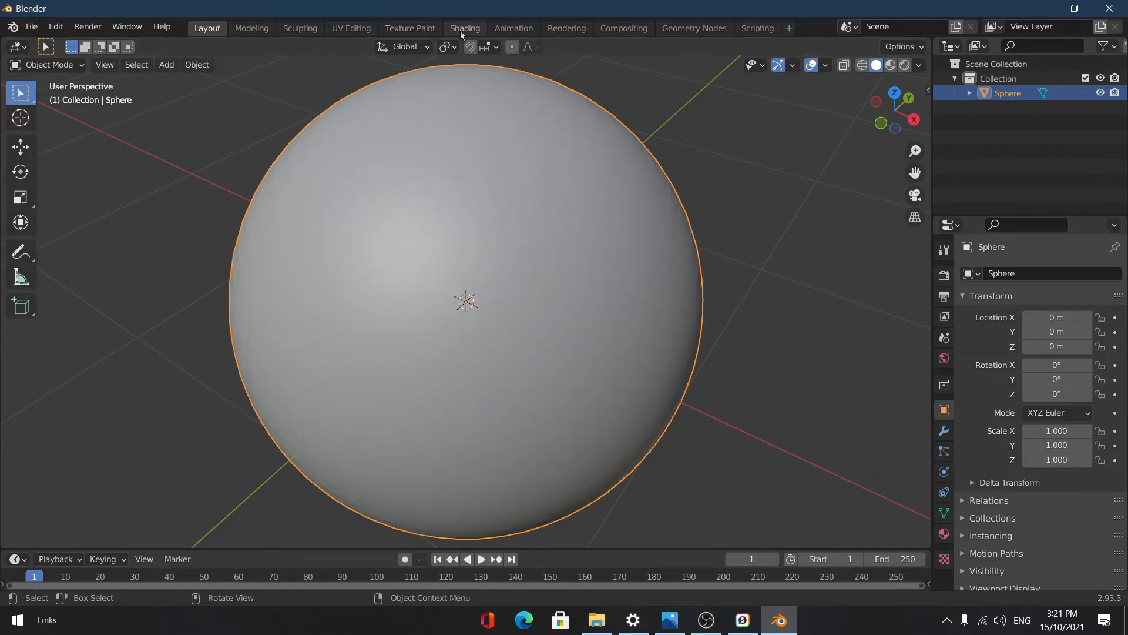
Step: In the Shading workspace, add an Image Texture node with the moon photo and wire it into the shader
left_click(464, 28)
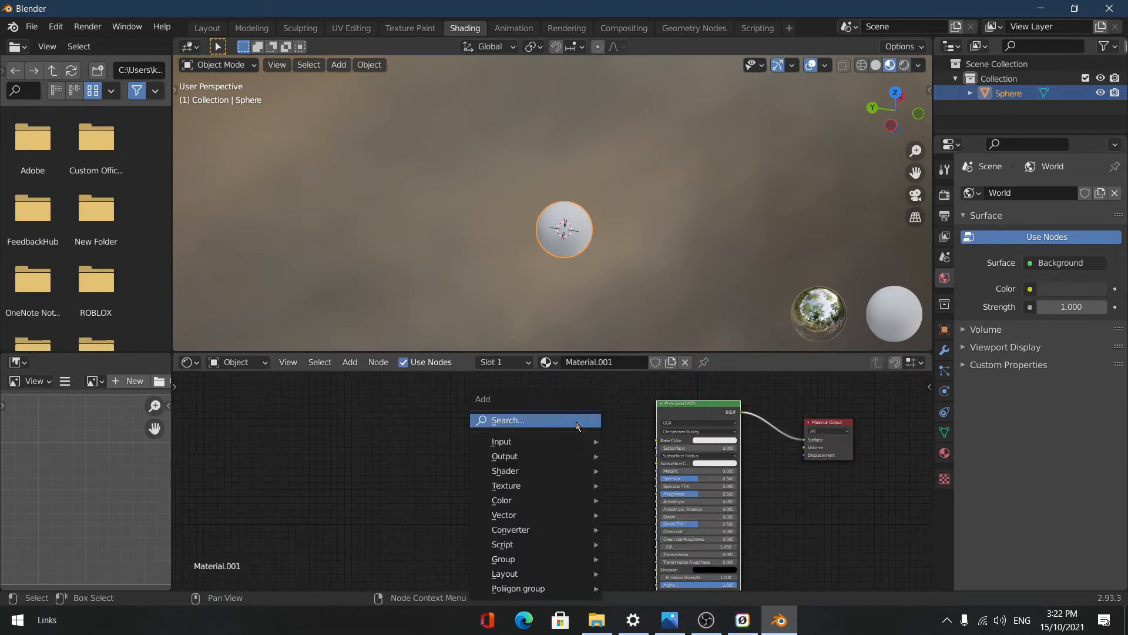
type("imag")
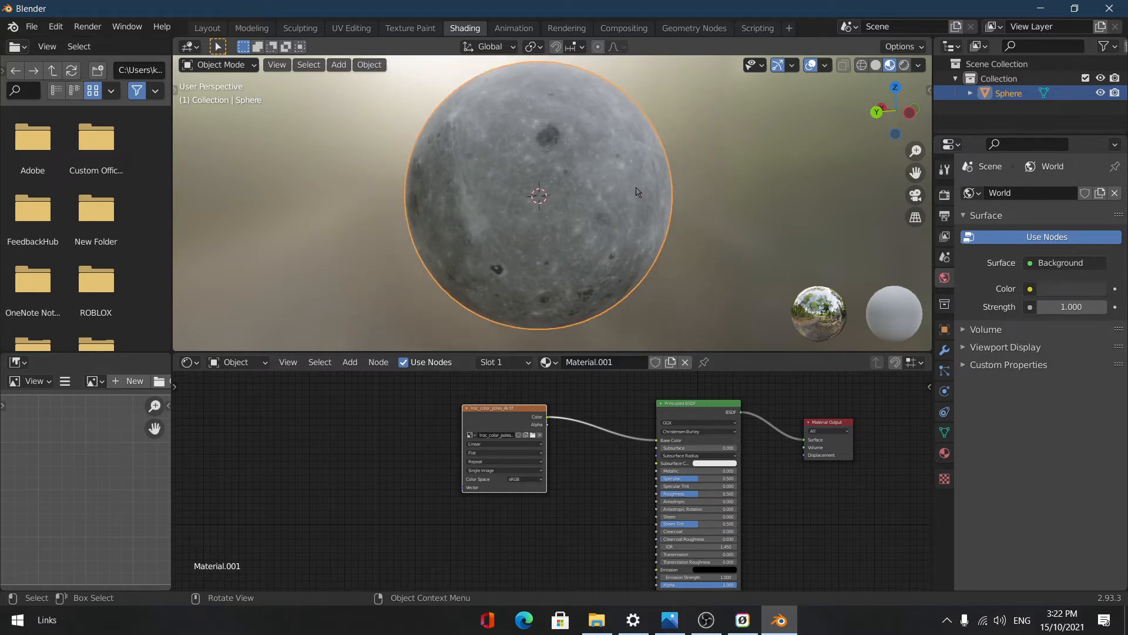
scroll("down", 3)
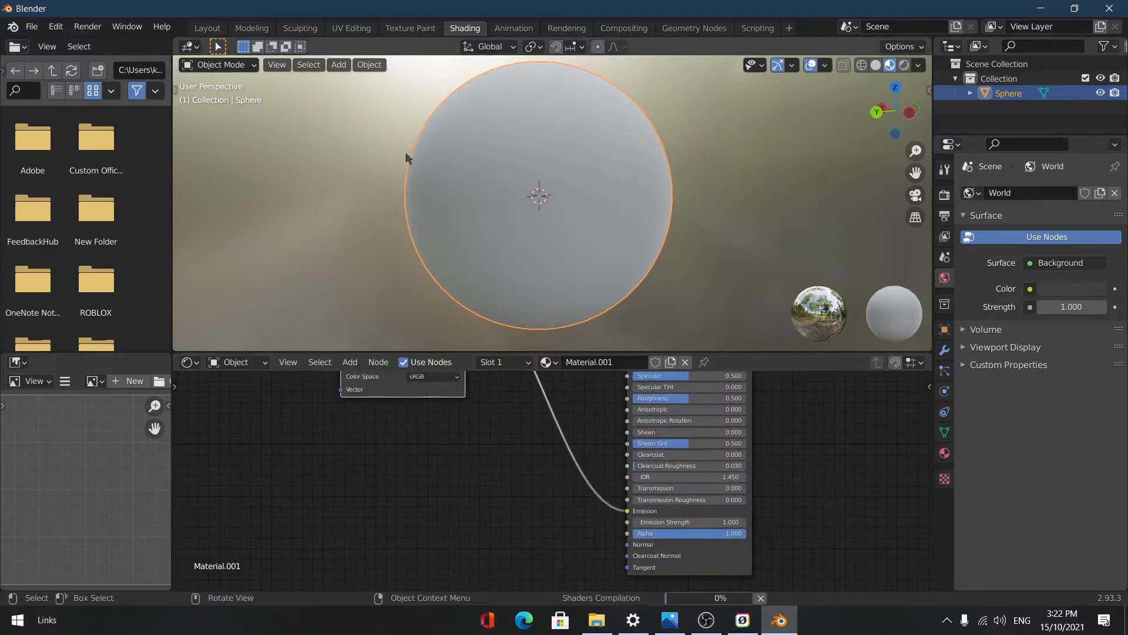
mouse_move(379, 220)
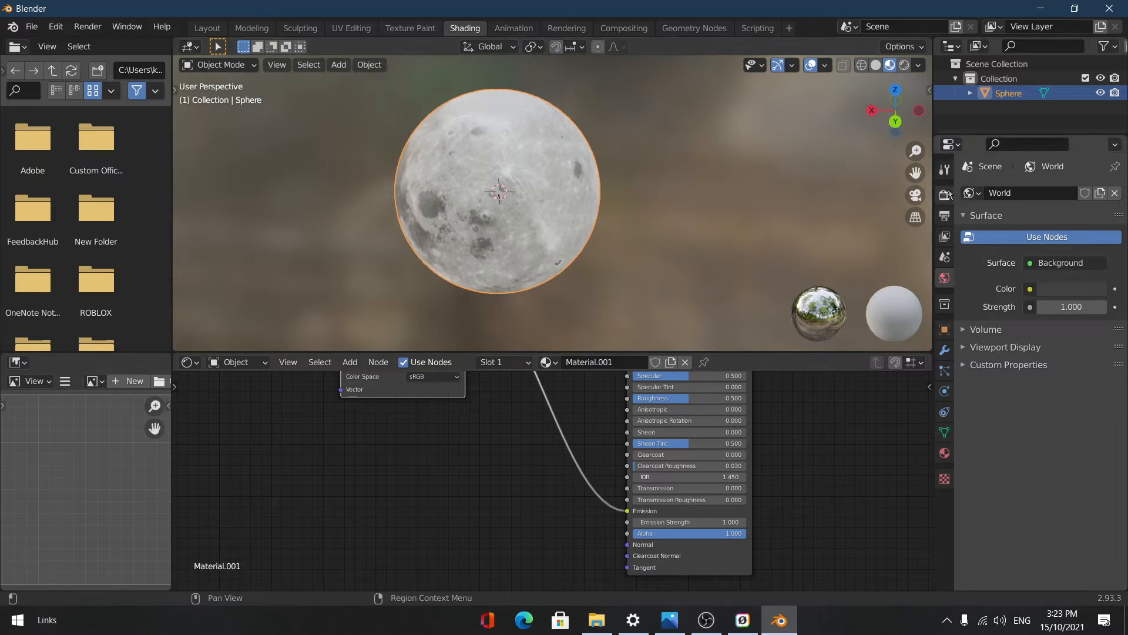
Step: Set the render engine to Cycles and switch the viewport to Rendered shading
left_click(1072, 192)
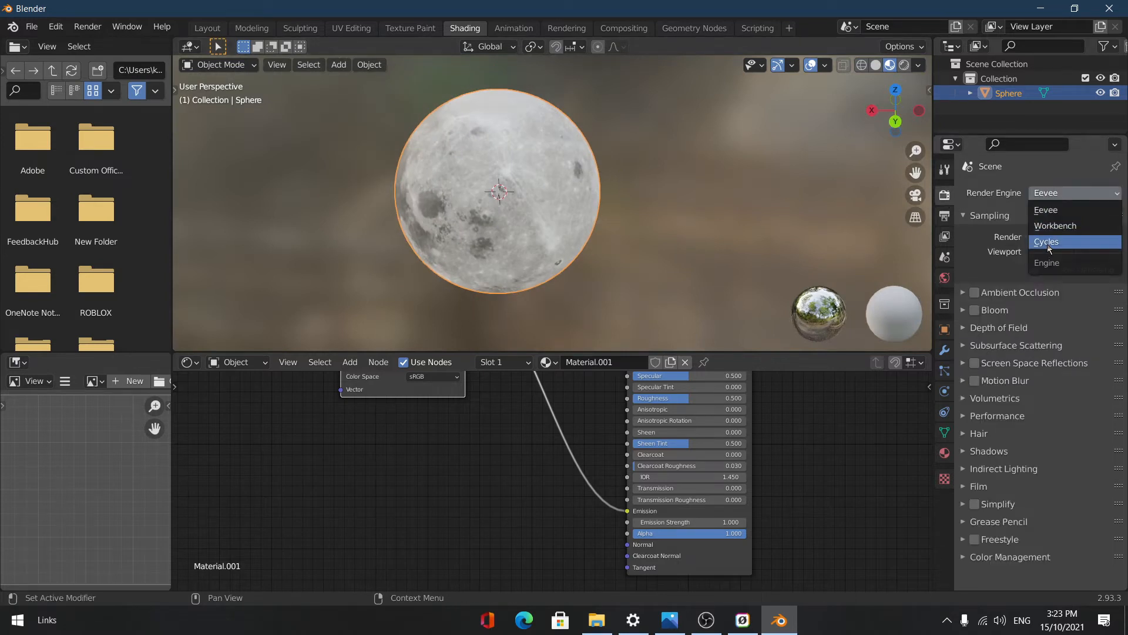
left_click(1047, 242)
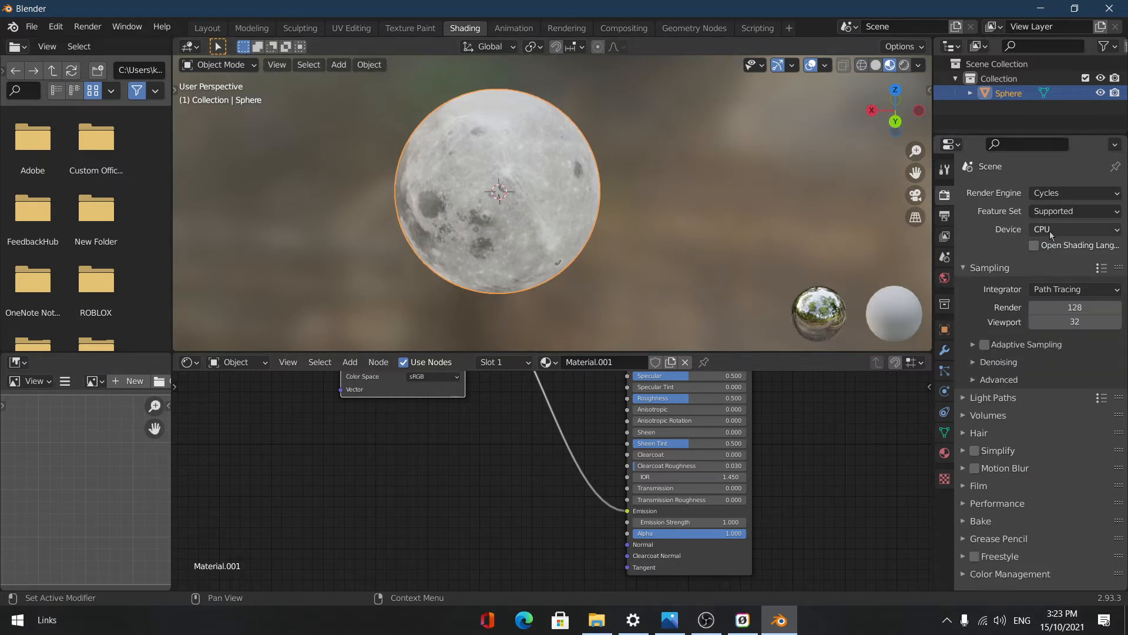
left_click(1074, 229)
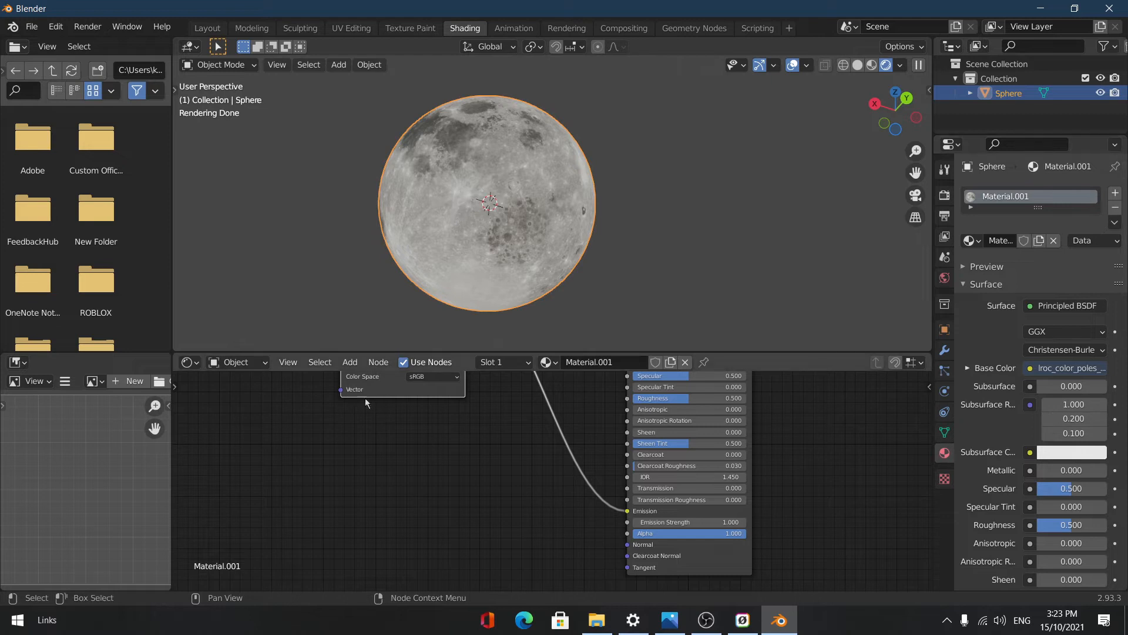
Step: Make the world background black and raise the moon's emission strength to 5
left_click(234, 362)
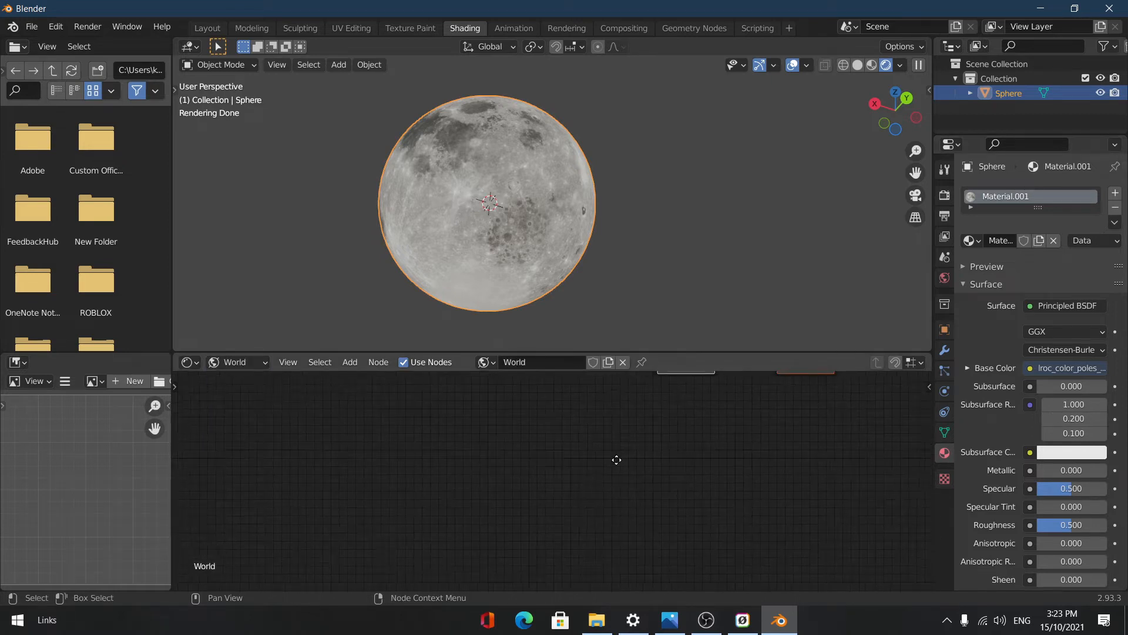
left_click(526, 437)
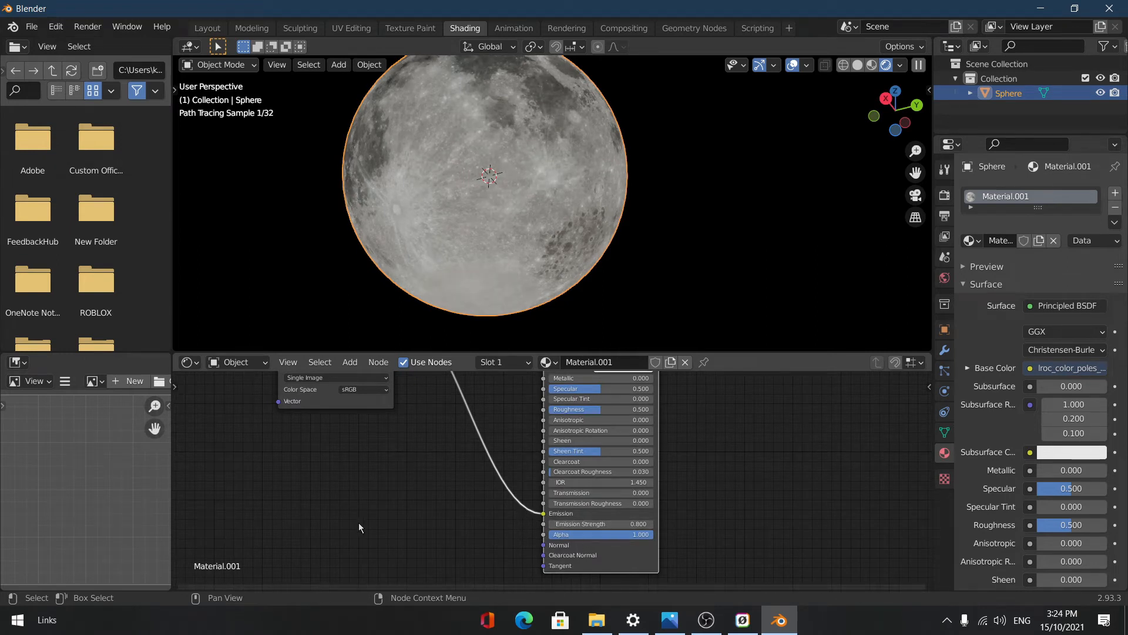
double_click(579, 523)
type("5.000")
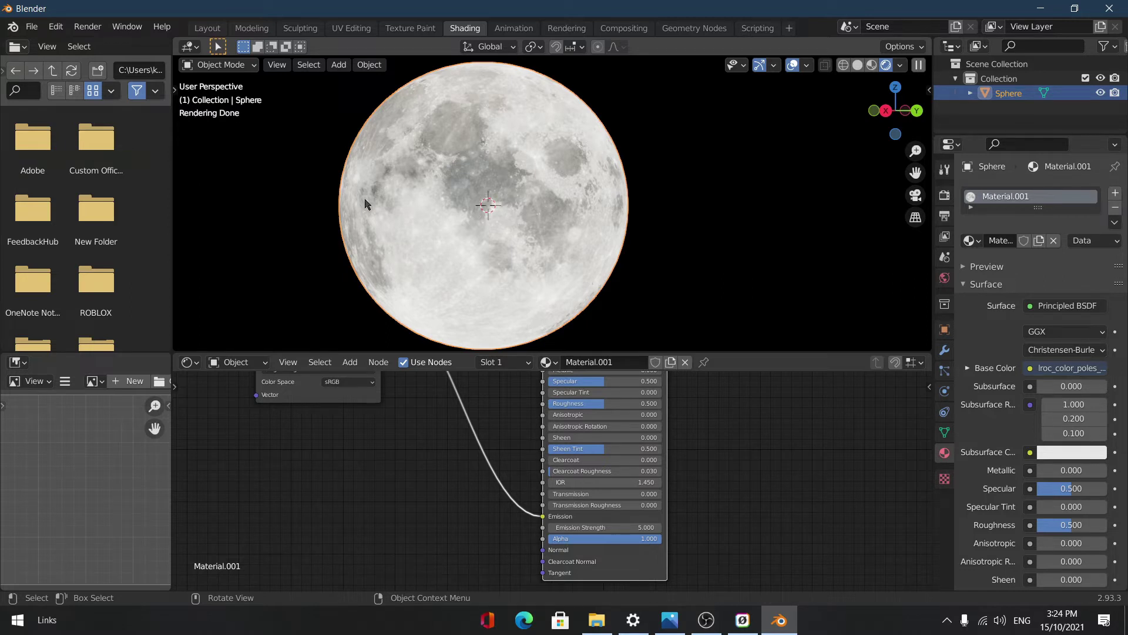
mouse_move(207, 27)
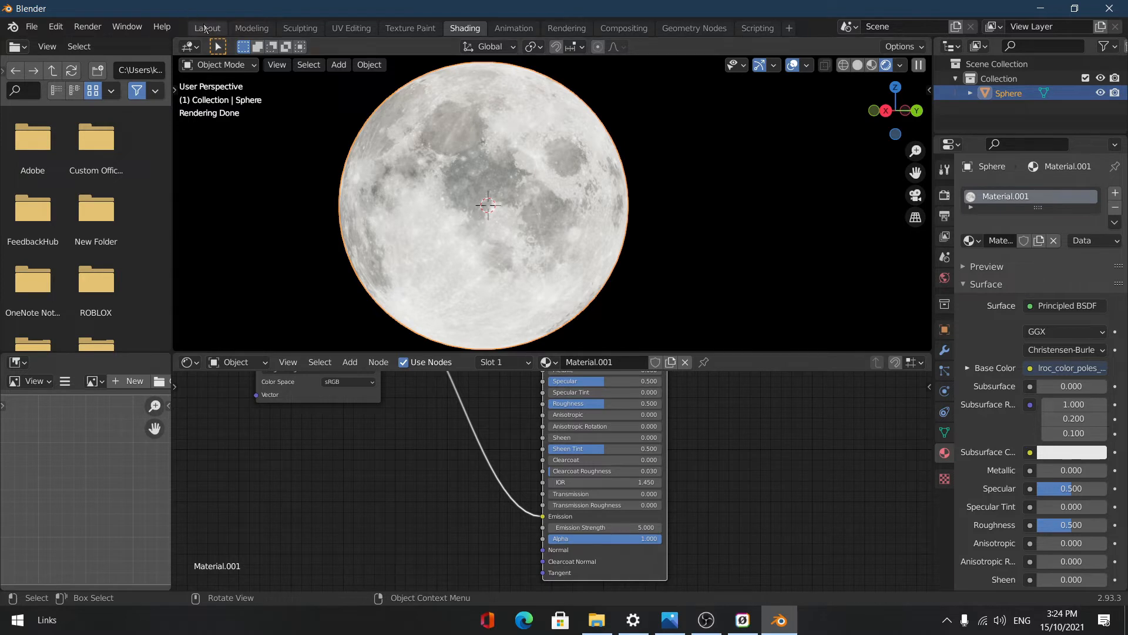
Step: Back in Layout, add a ground plane and scale the moon sphere up to about 2.8, viewing it from the side in wireframe
left_click(207, 27)
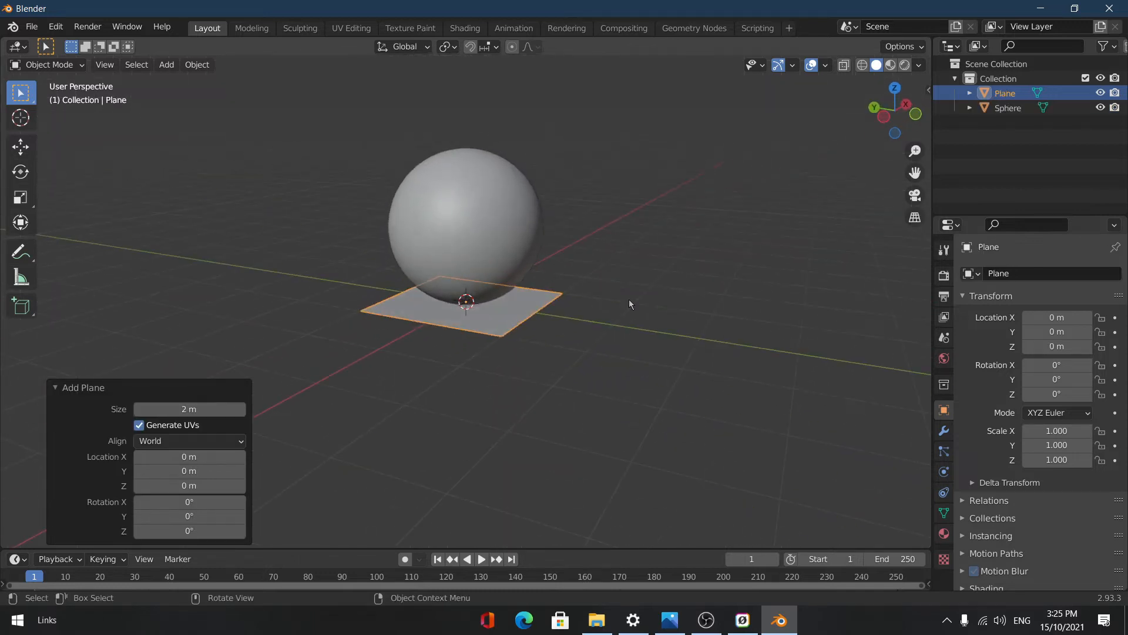
key("s")
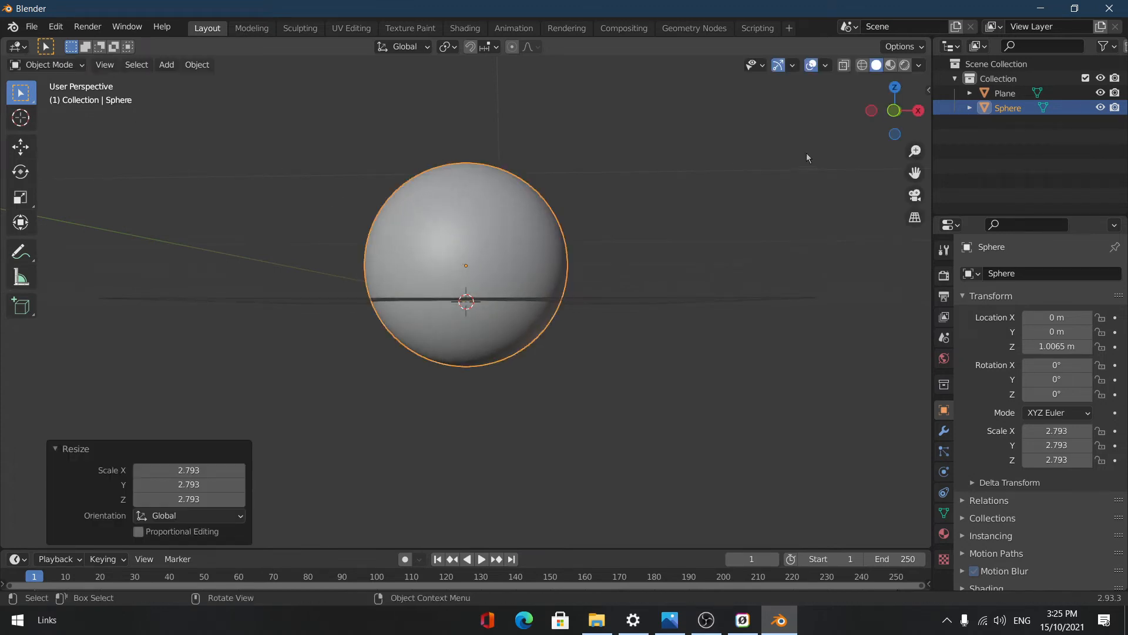
left_click(919, 111)
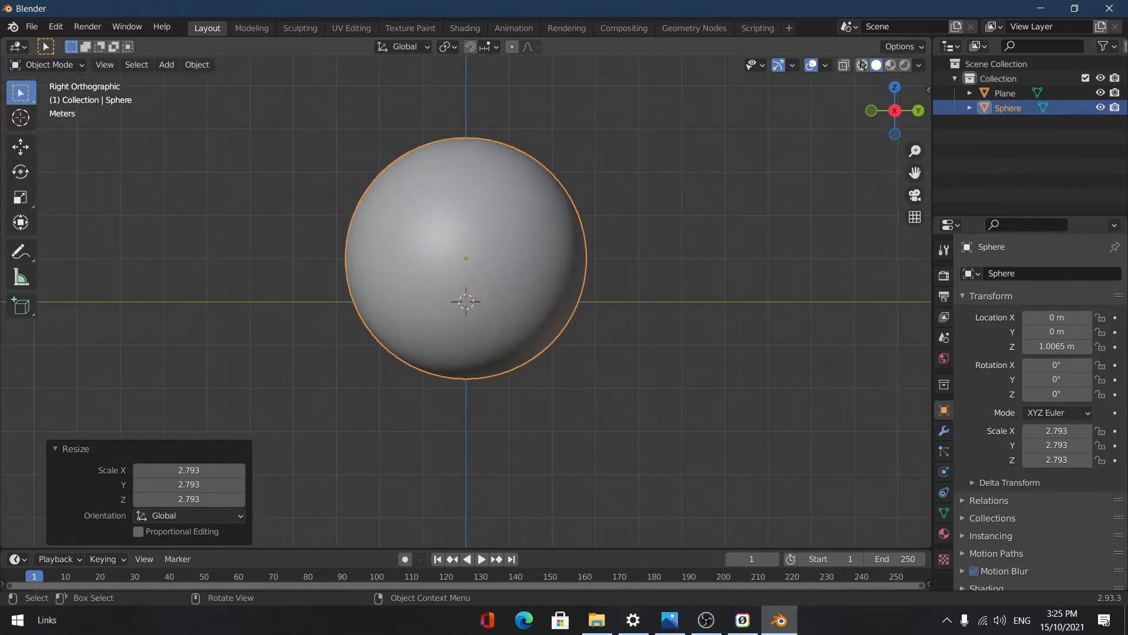
left_click(862, 64)
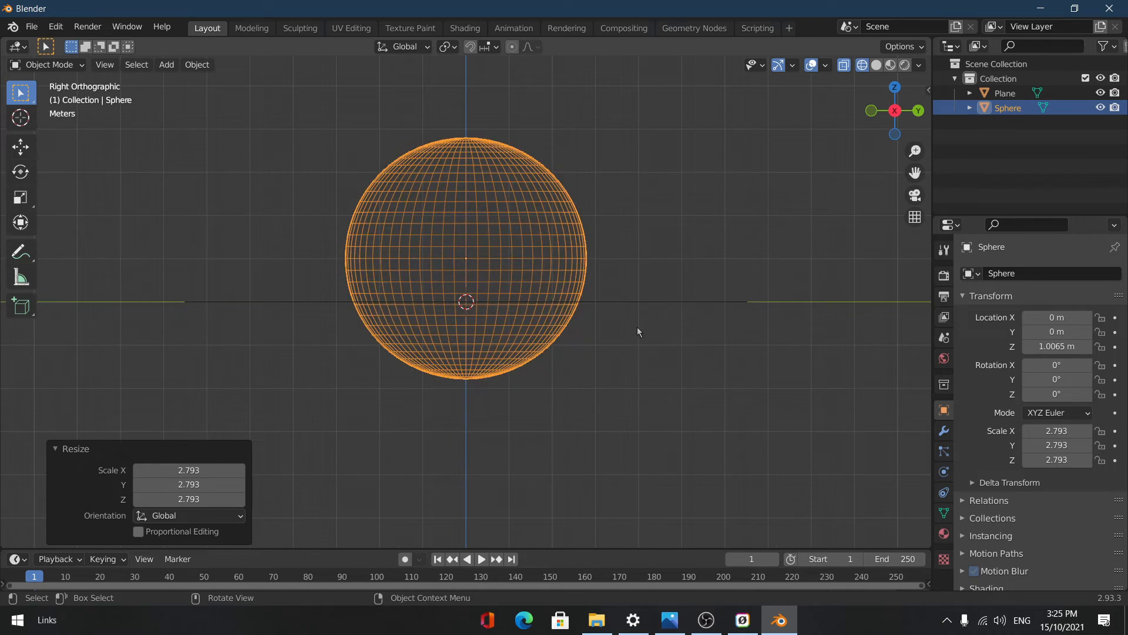
Step: Move the enlarged moon sphere back and upward behind the plane
key("g")
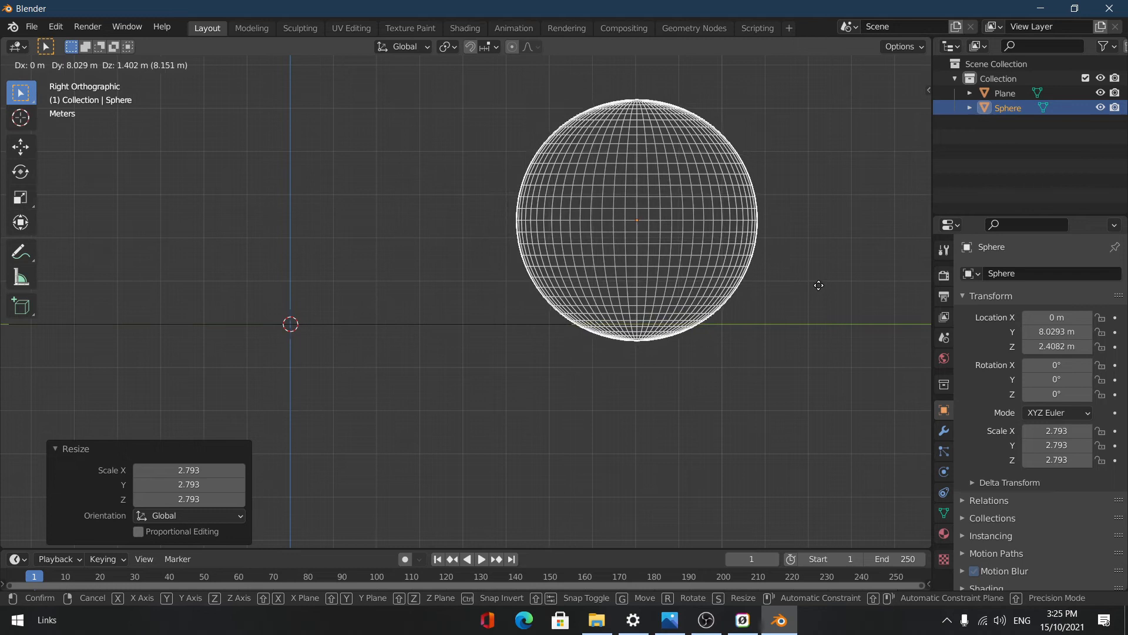
mouse_move(723, 297)
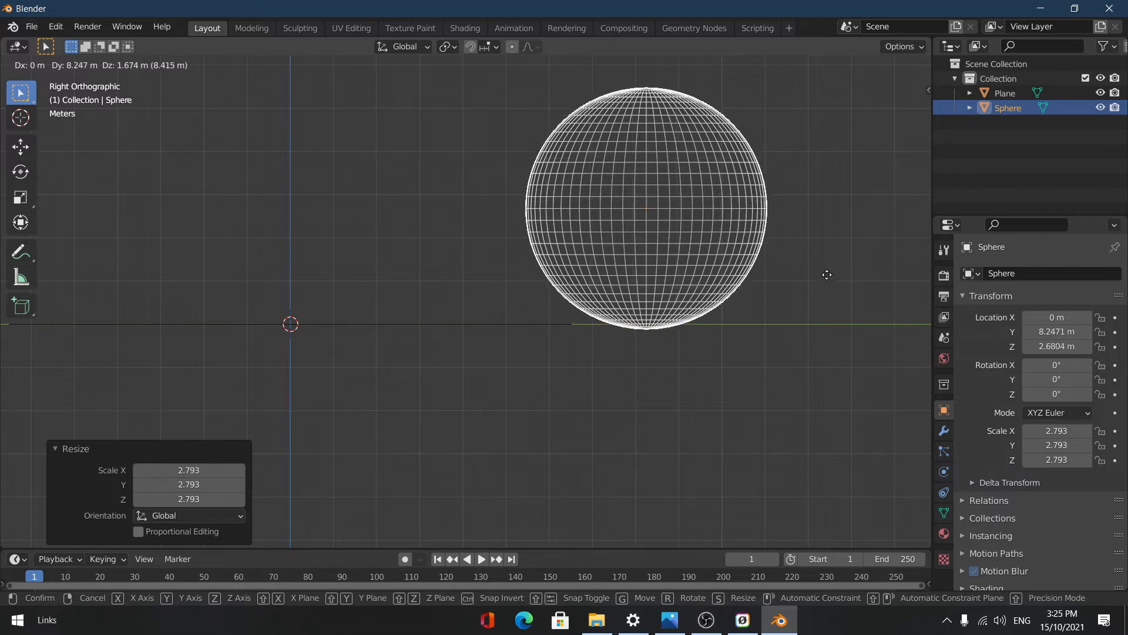
mouse_move(814, 281)
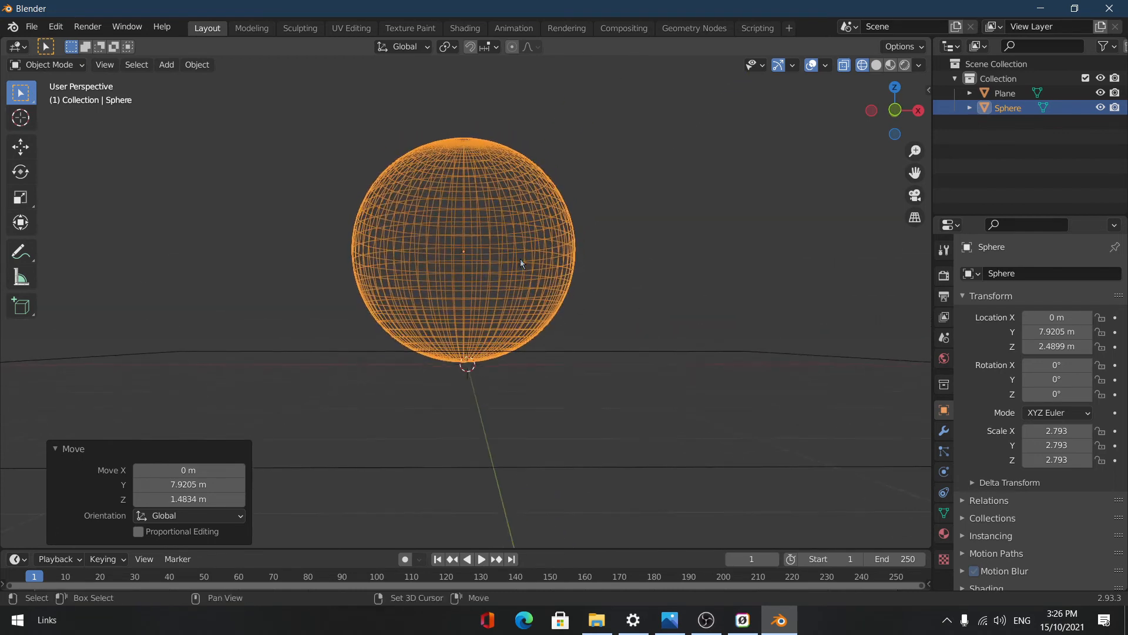
left_click(31, 27)
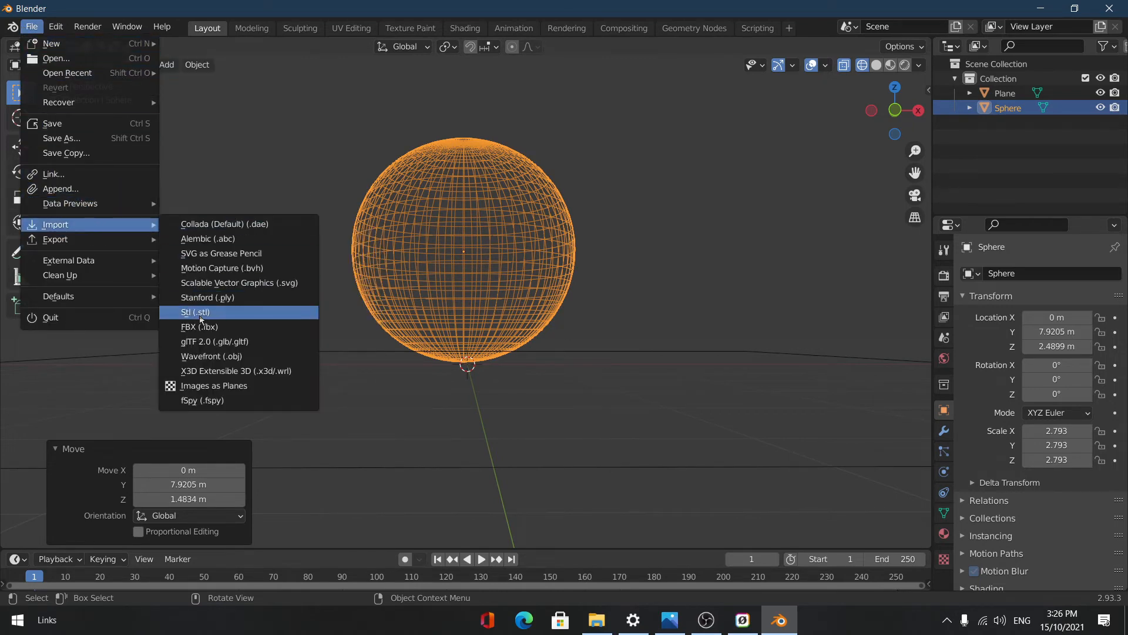
Step: Import the archer FBX model and rotate it 180 degrees on Z to face the moon
left_click(195, 311)
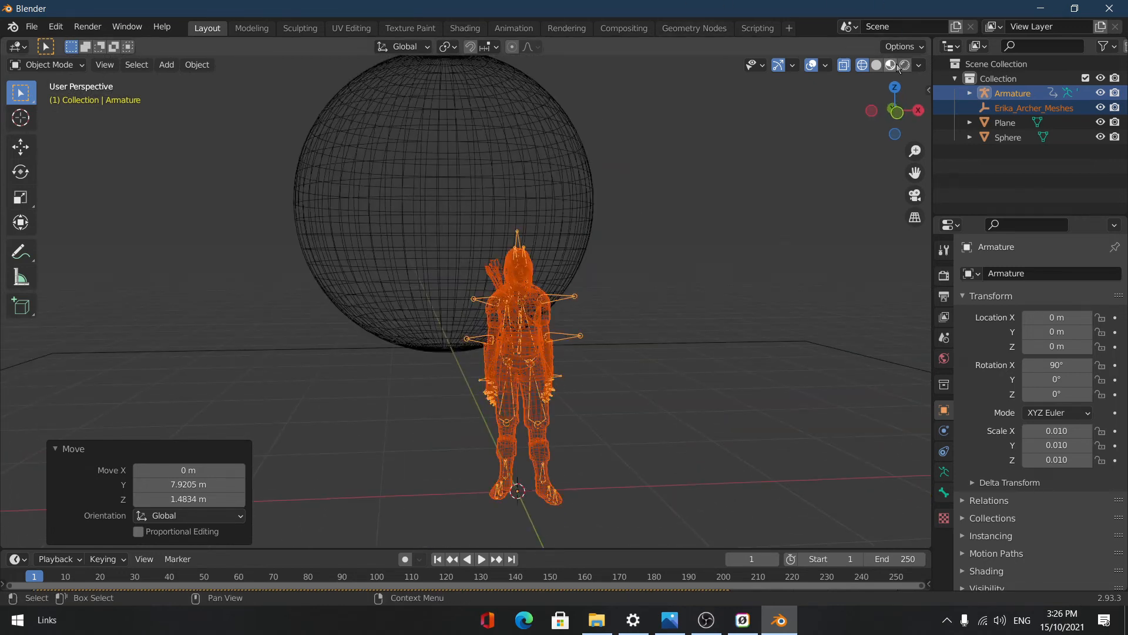
left_click(889, 65)
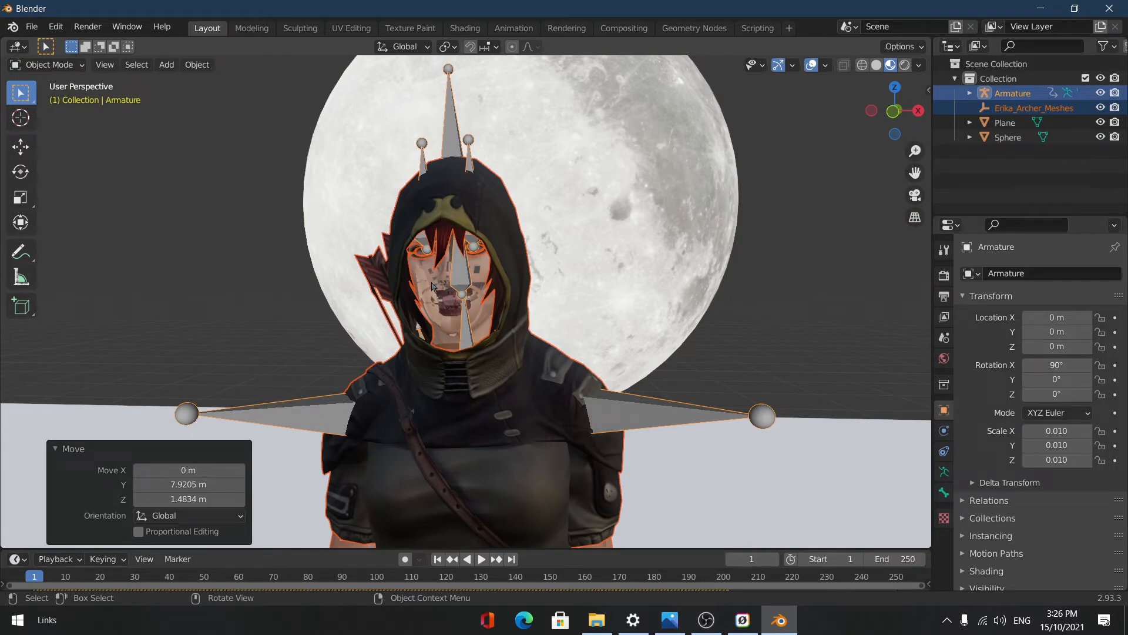
key("r")
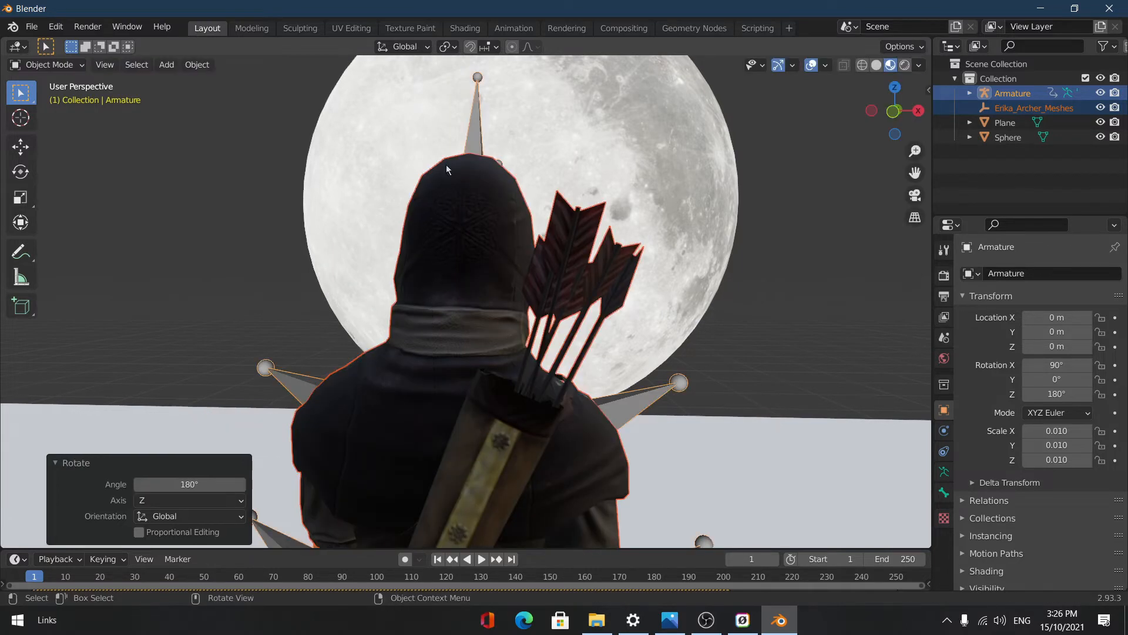
mouse_move(438, 165)
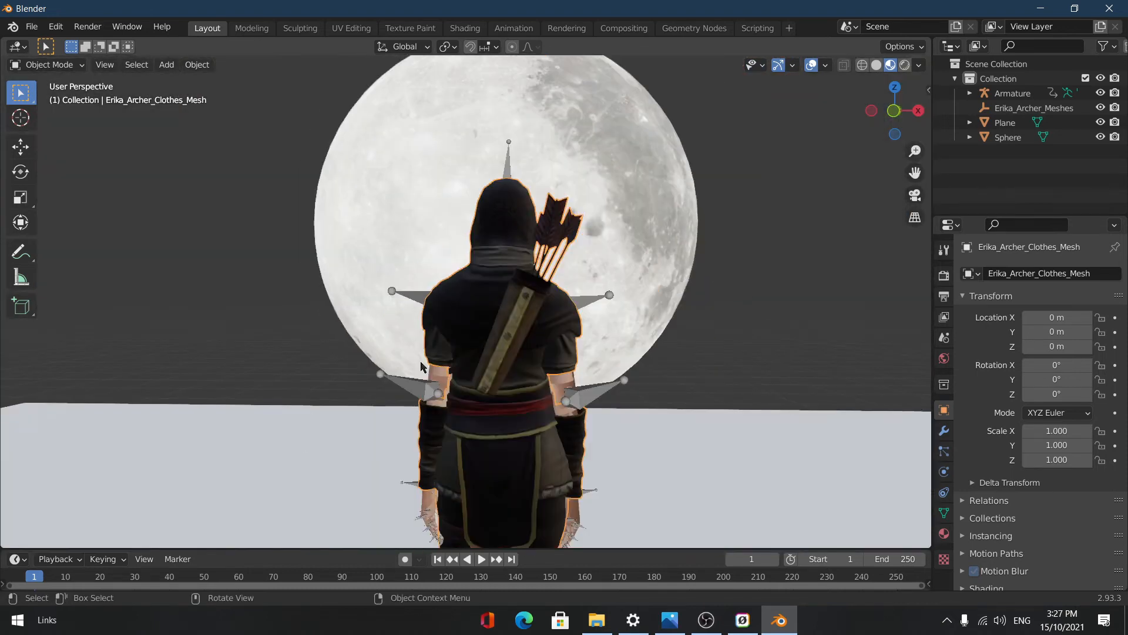
Step: Add a Subdivision Surface modifier to the archer's clothes mesh
left_click(944, 430)
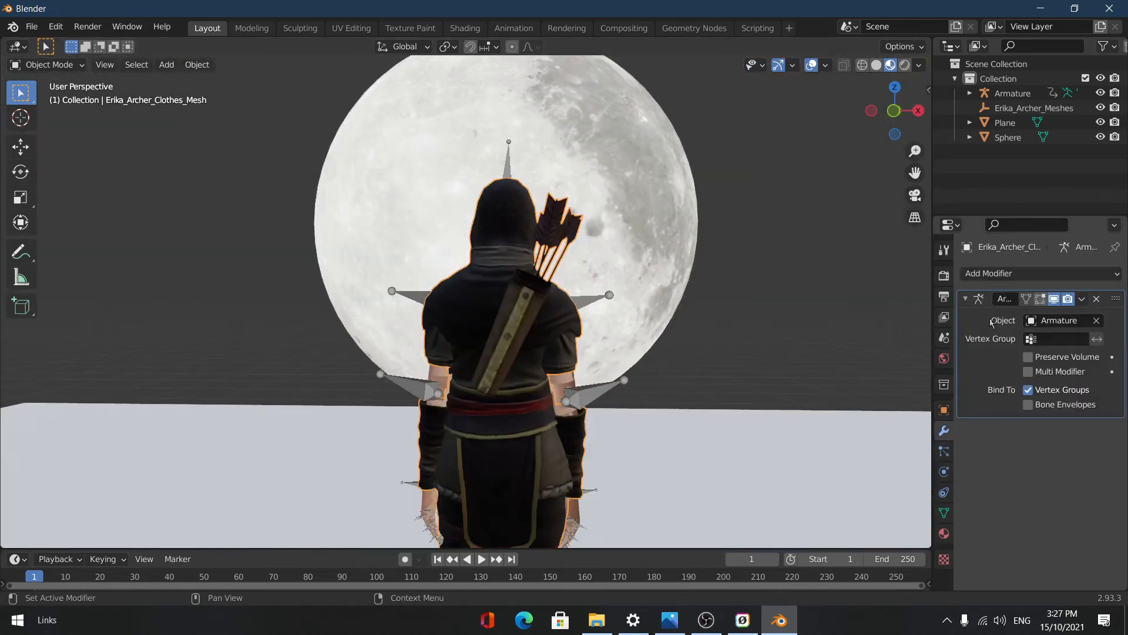
left_click(1037, 273)
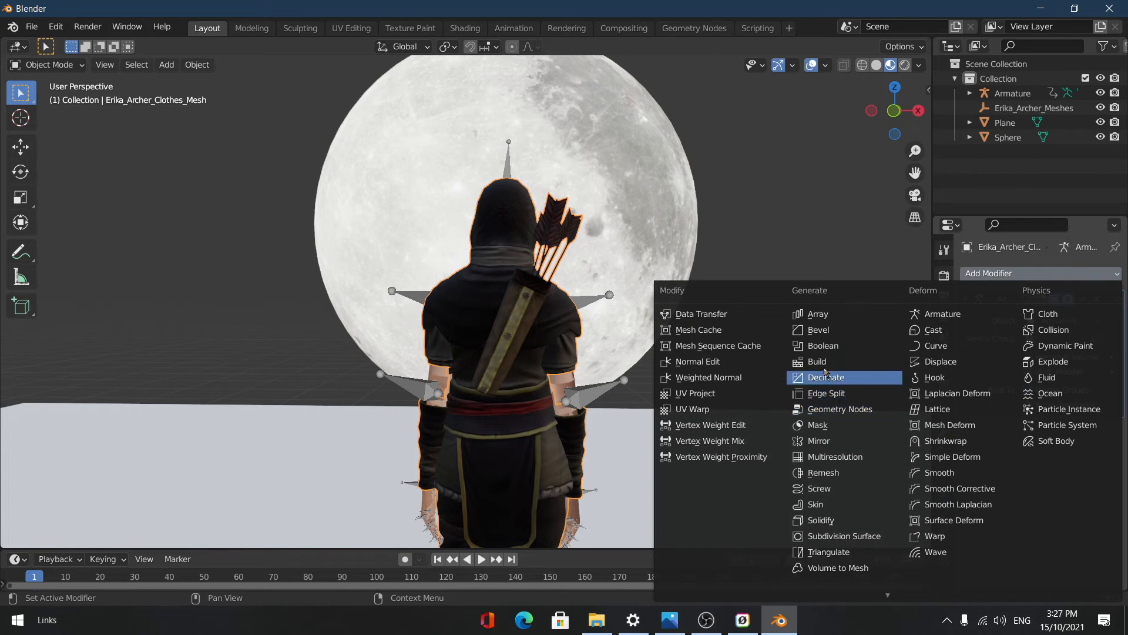
mouse_move(844, 536)
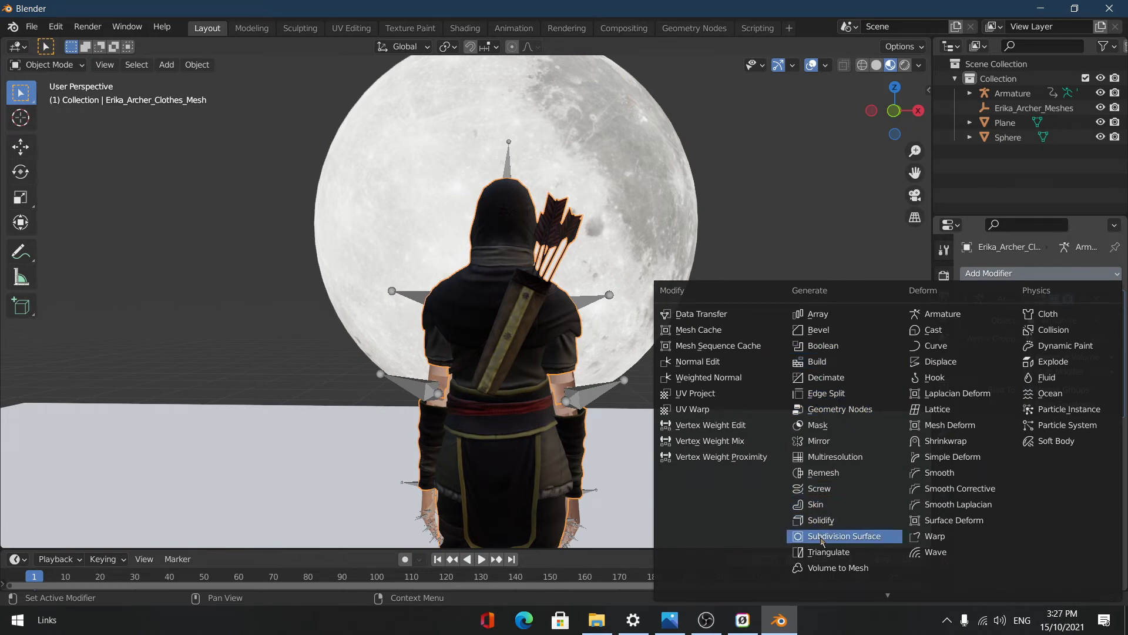
left_click(844, 536)
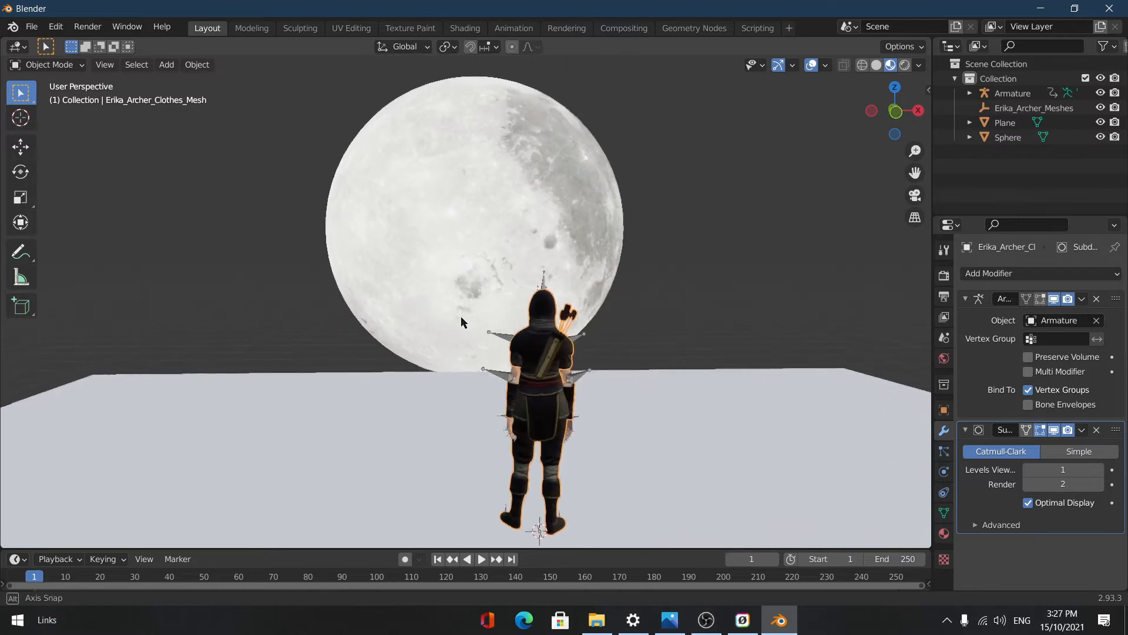
left_click(894, 91)
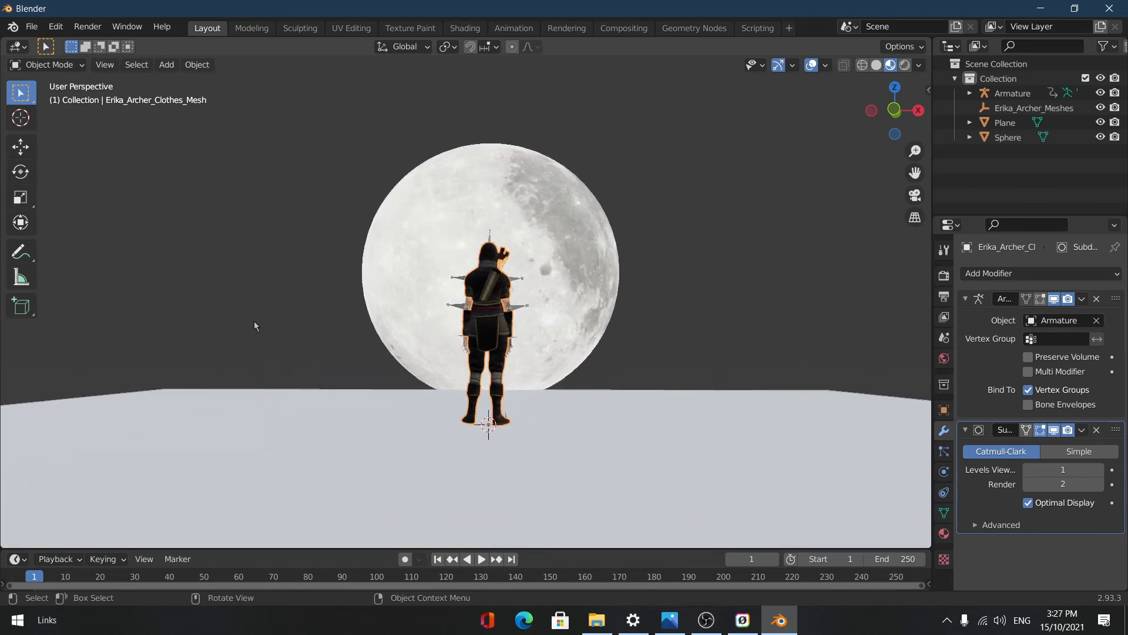
Step: Scale the moon sphere up about 1.64x so it looms behind the archer
left_click(1009, 136)
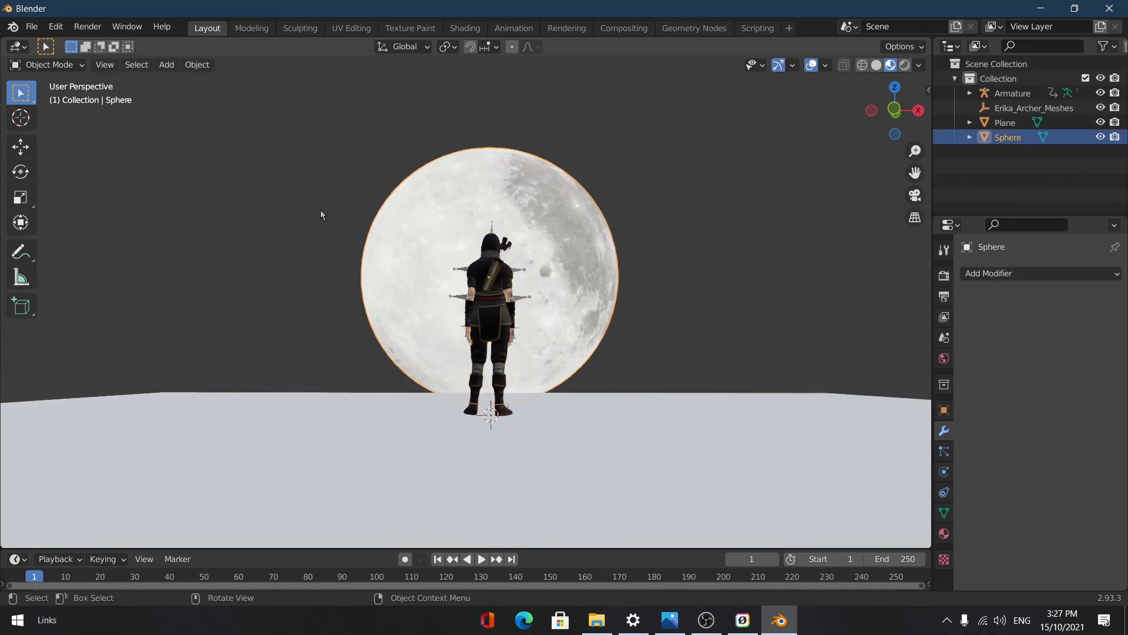
key("s")
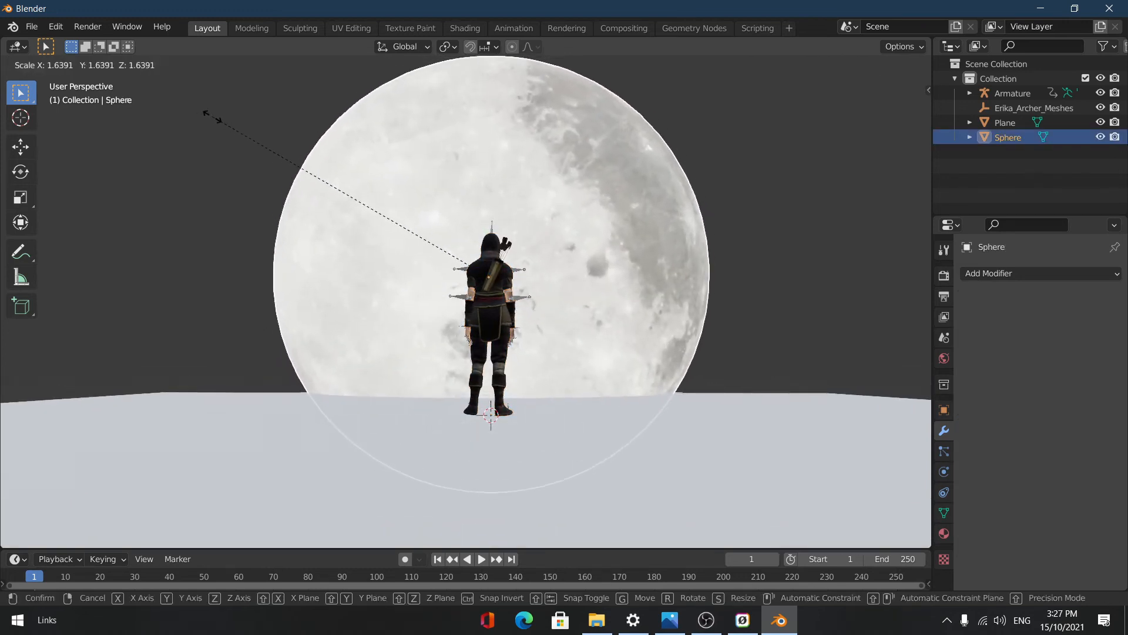
mouse_move(226, 122)
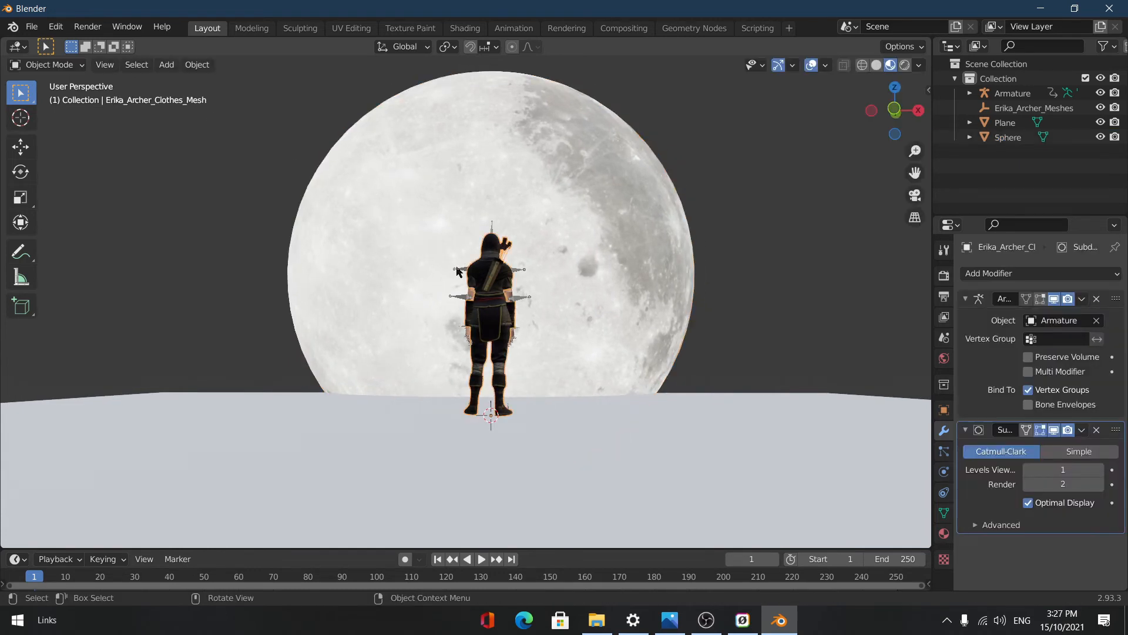
left_click(1012, 92)
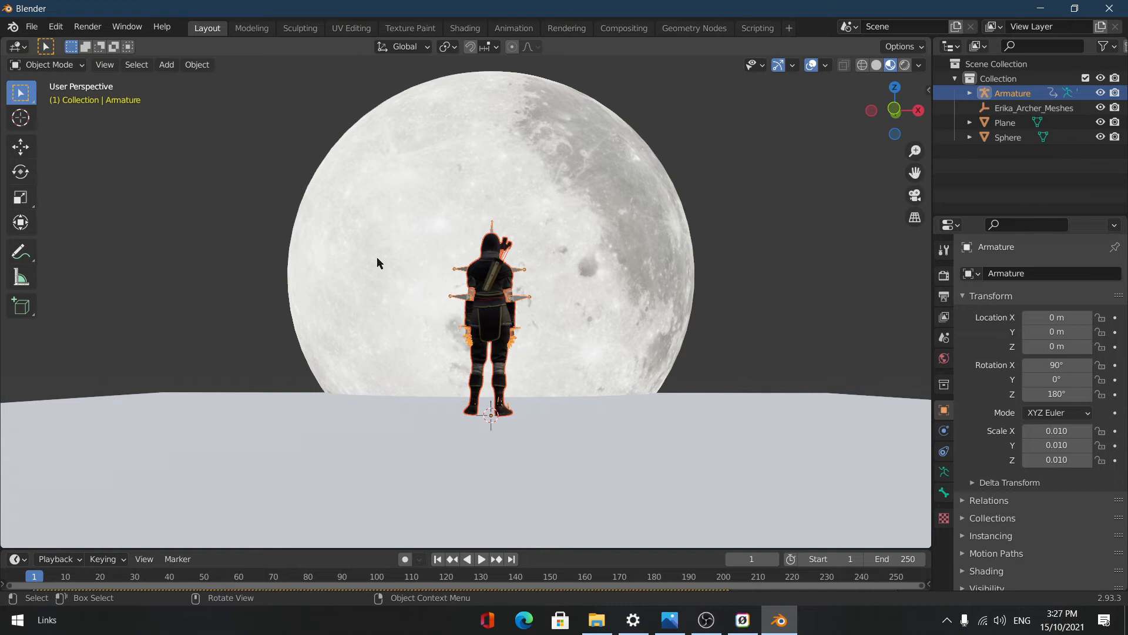
Step: Nudge the archer armature and scale it down to about 0.981
key("g")
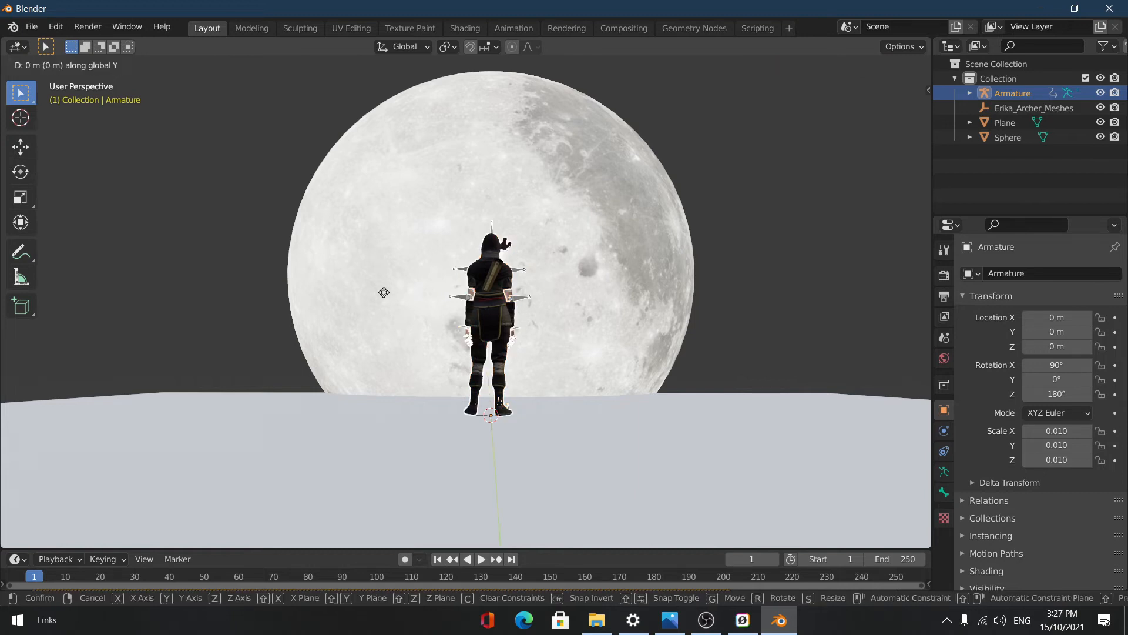
mouse_move(421, 233)
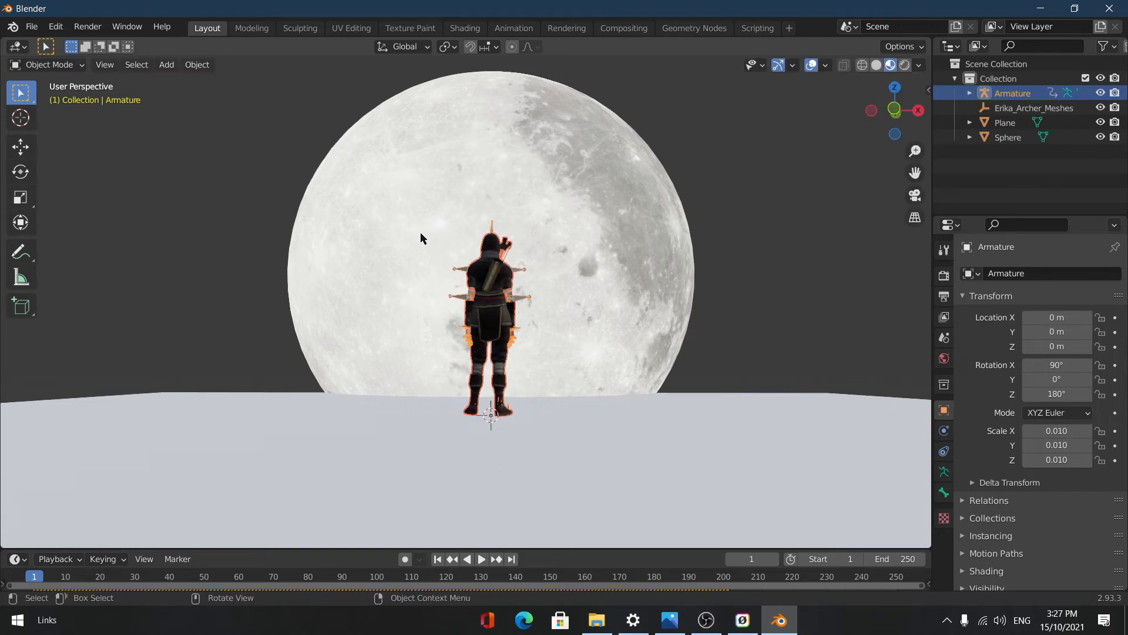
mouse_move(359, 175)
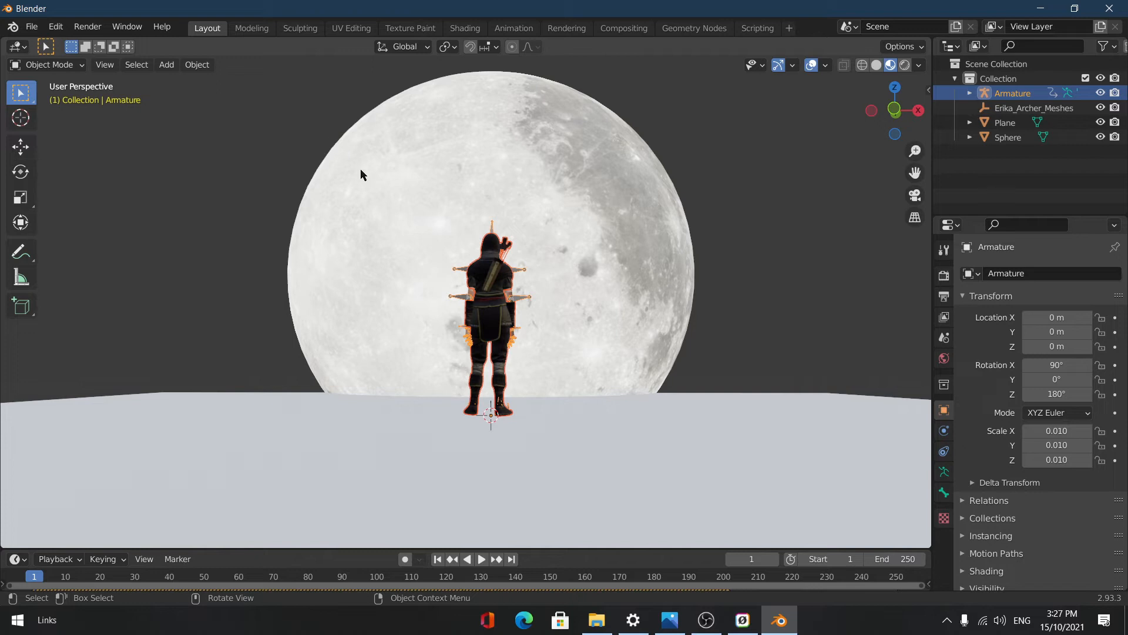
mouse_move(340, 128)
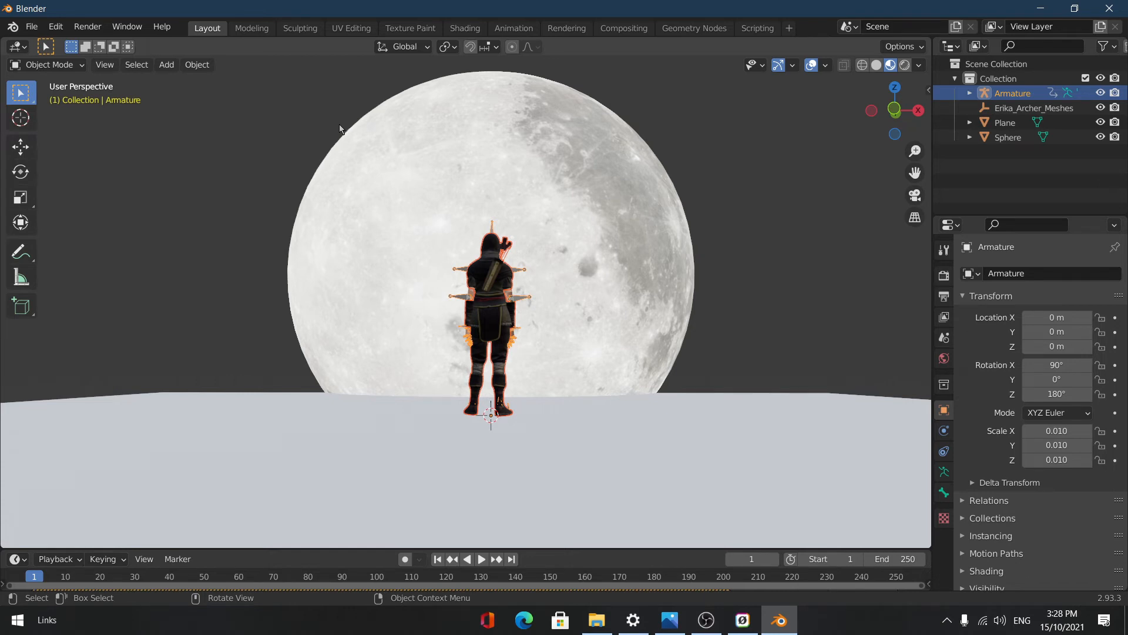
mouse_move(306, 129)
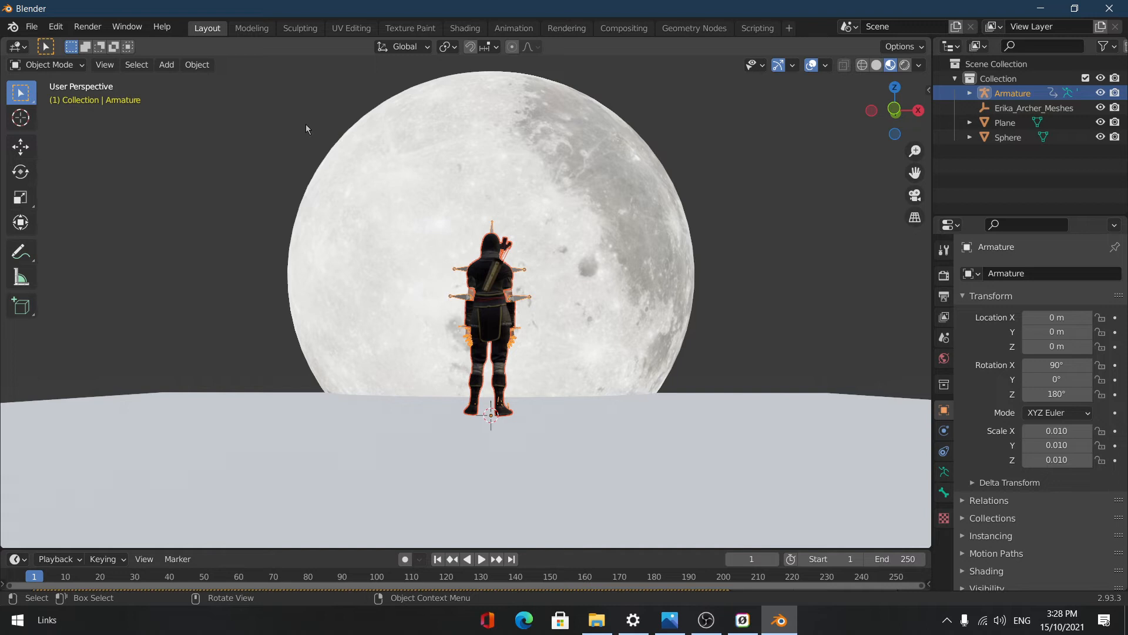
key("g")
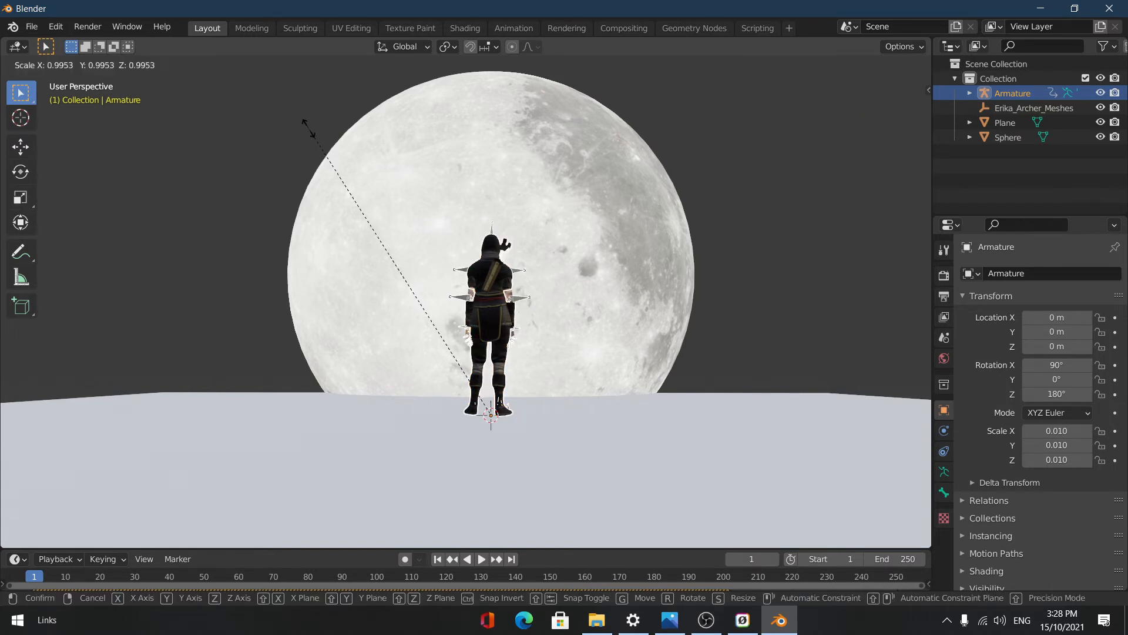
mouse_move(302, 128)
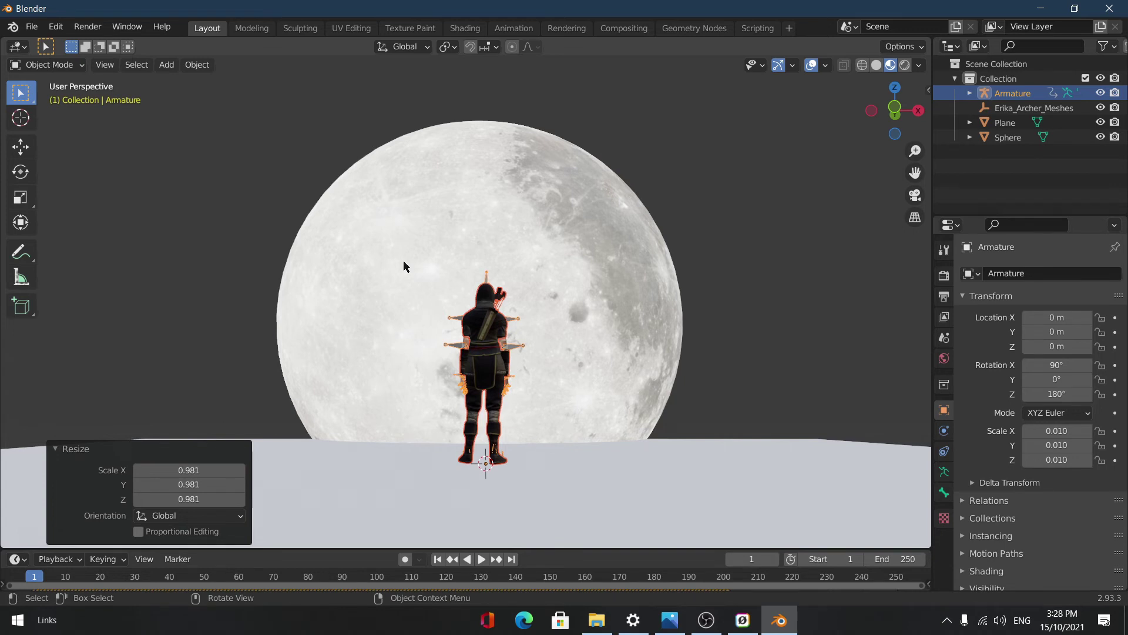
mouse_move(341, 457)
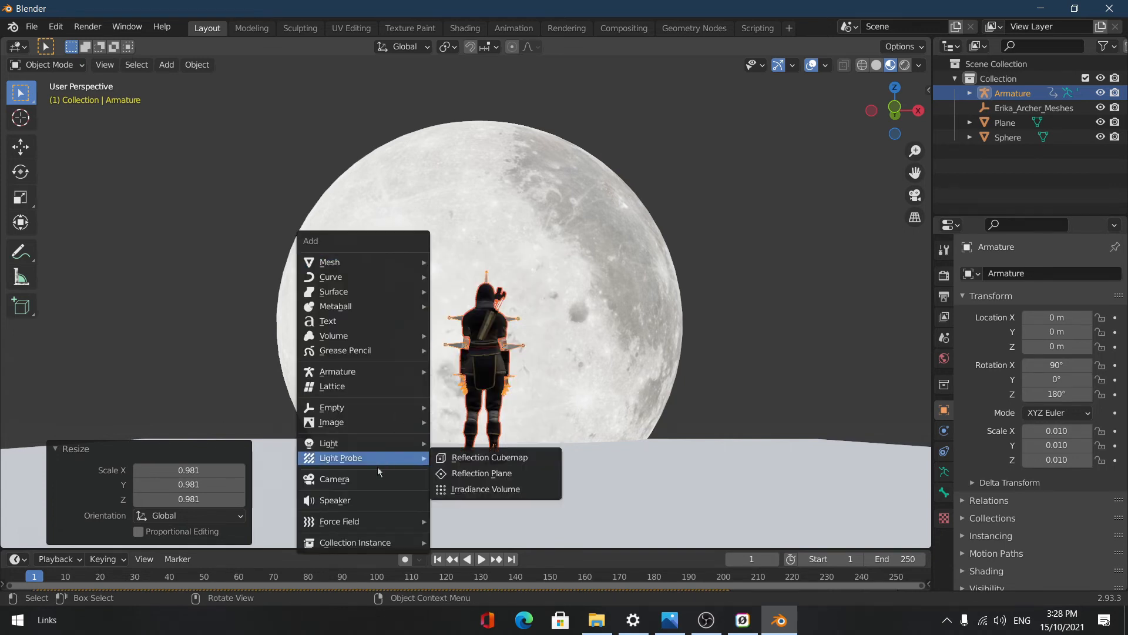
Step: Add a camera aligned to the view, framing the archer against the moon
left_click(333, 478)
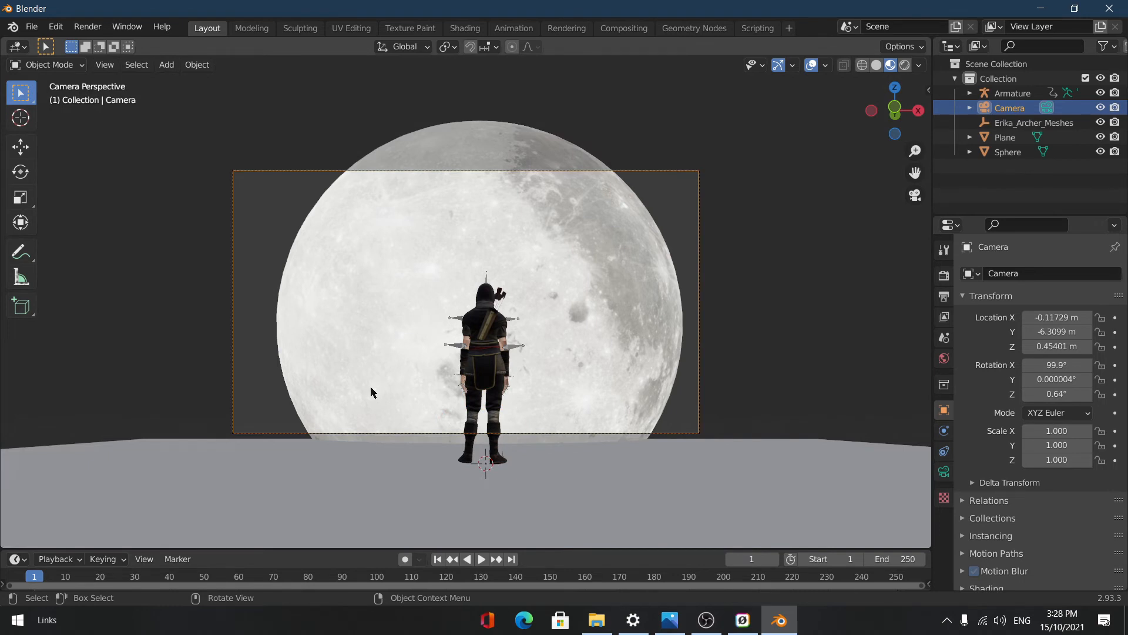
key("g")
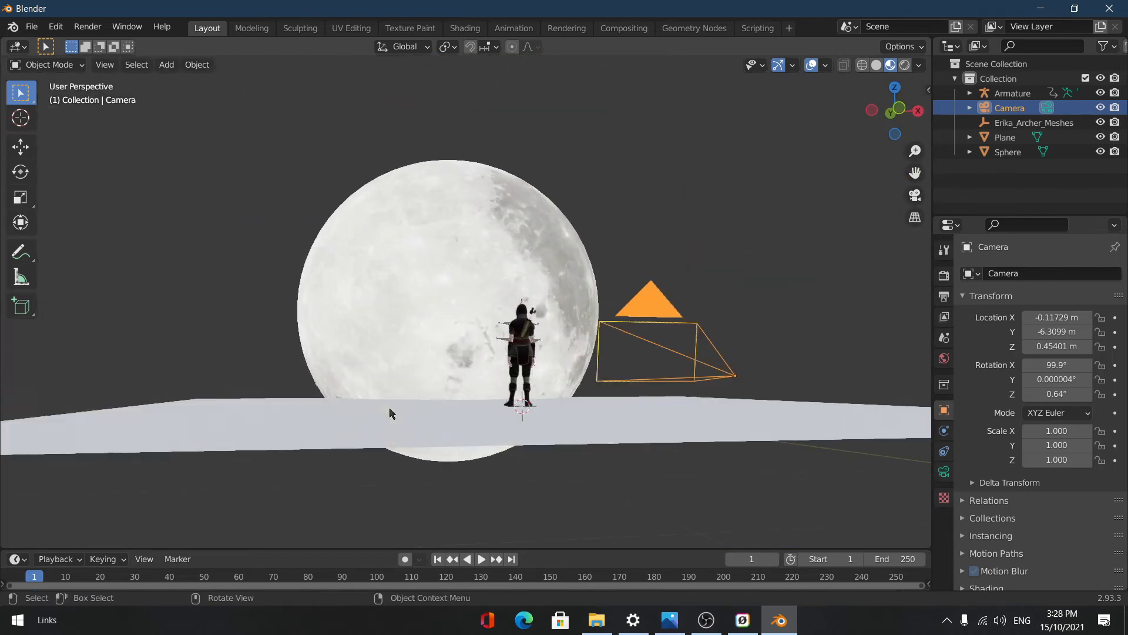
mouse_move(632, 326)
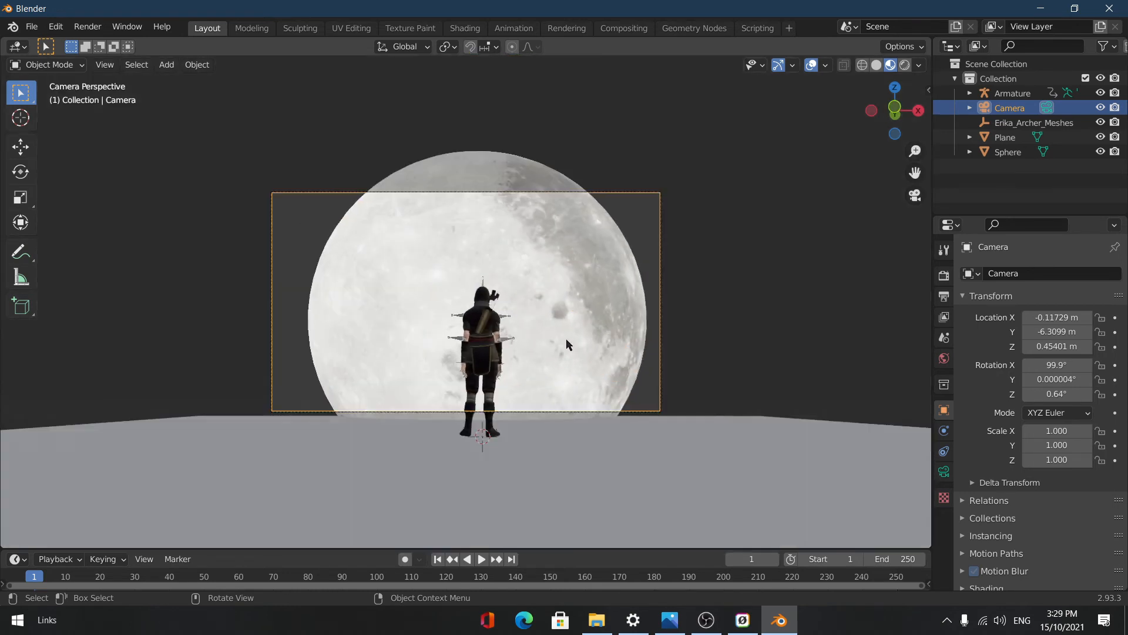
Step: Dolly the camera back along its view axis and raise it so archer and moon fill the frame
key("g")
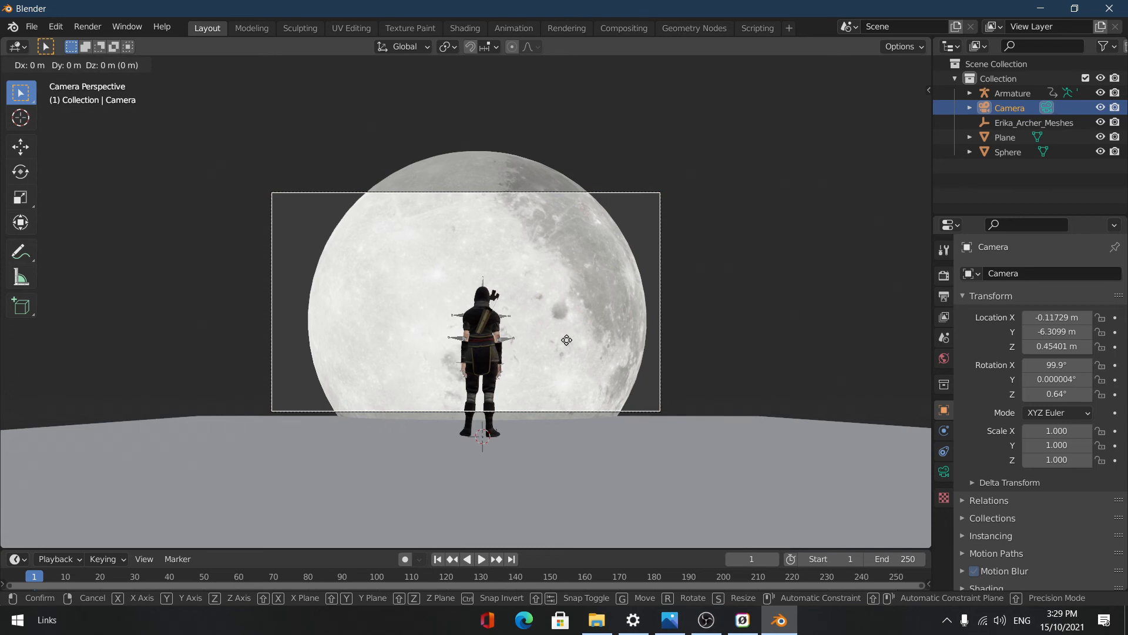
key("z")
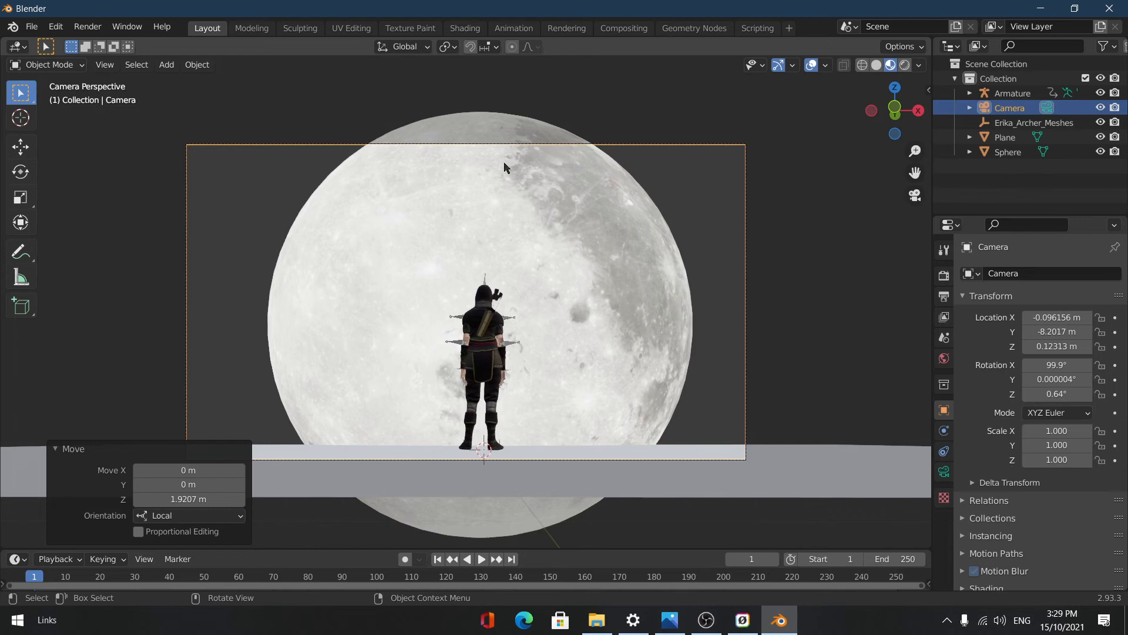
key("g")
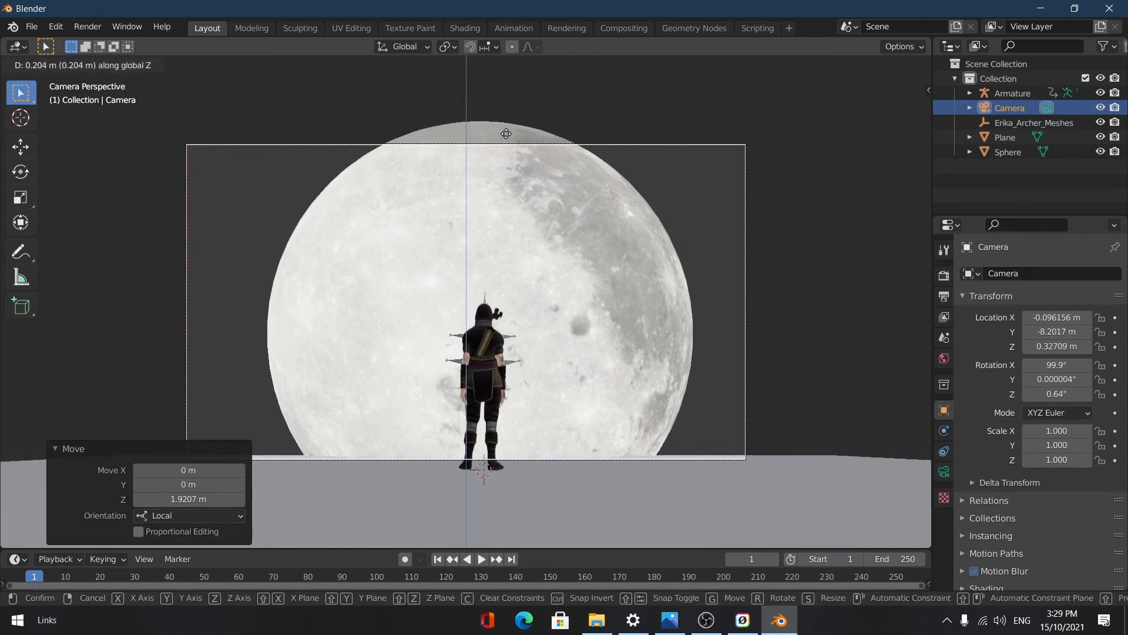
left_click(506, 133)
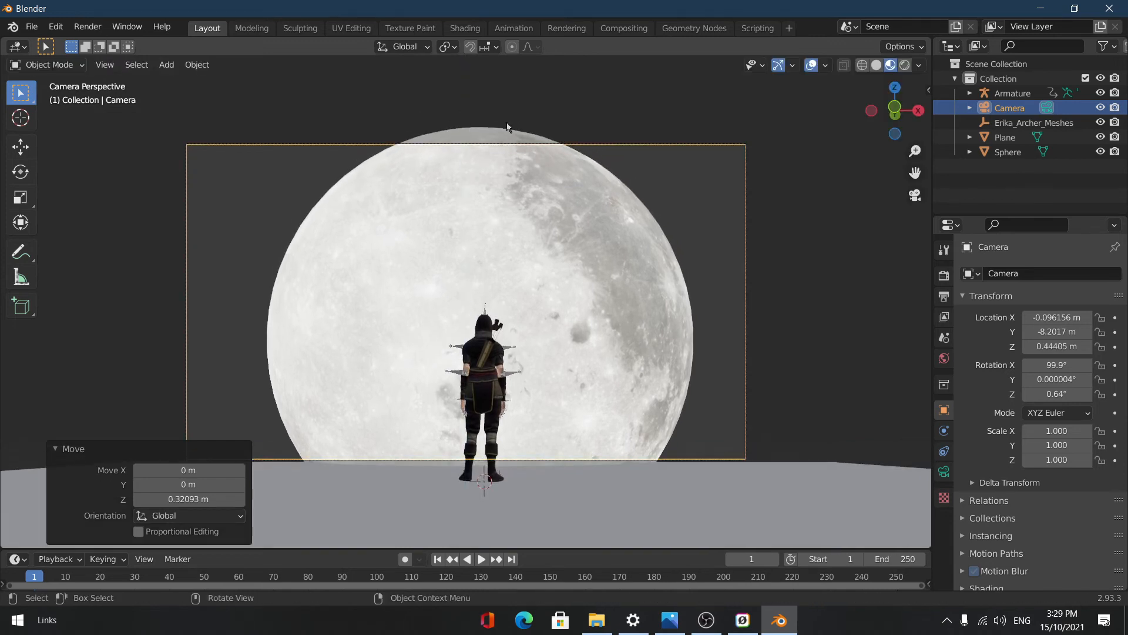
mouse_move(455, 175)
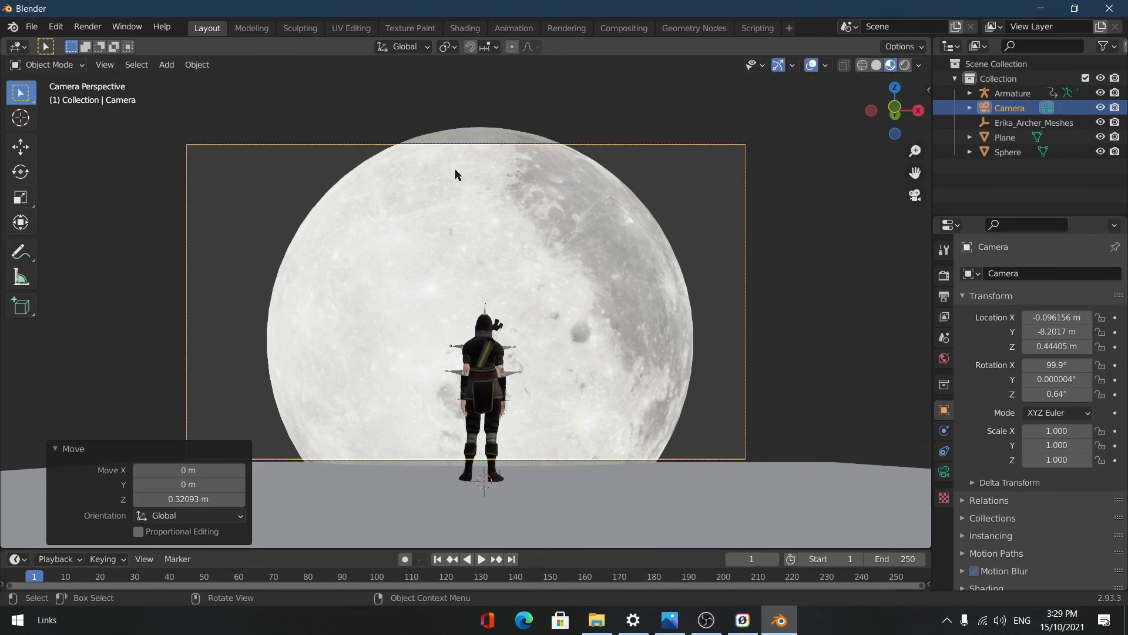
Step: Cancel an attempted camera tilt and move the camera farther back from the archer
key("r")
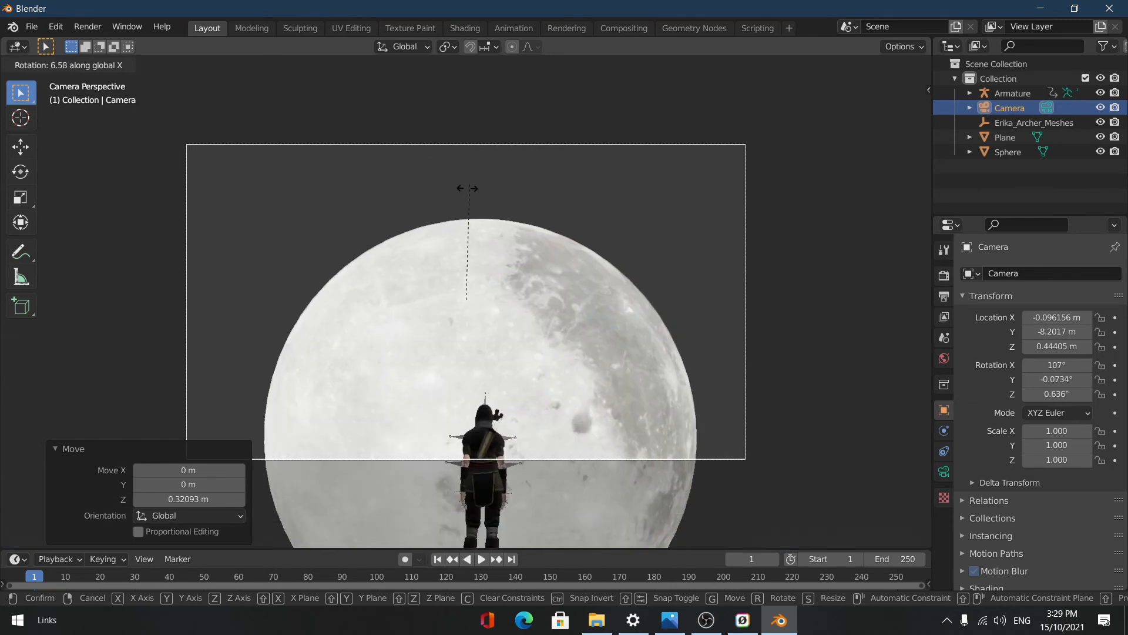
left_click(473, 207)
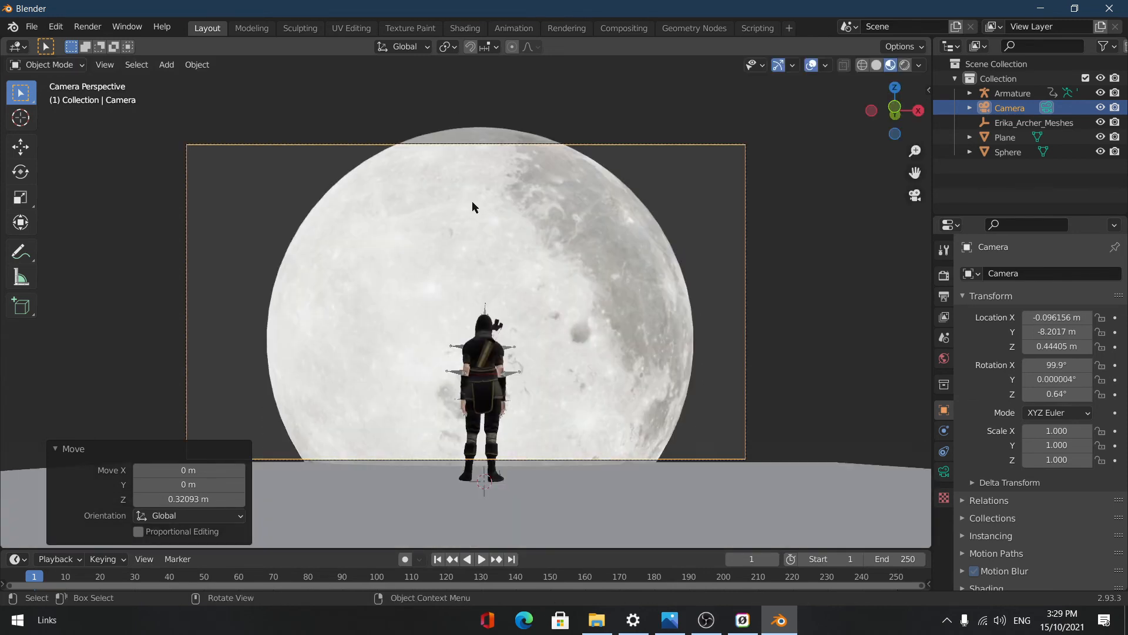
key("r")
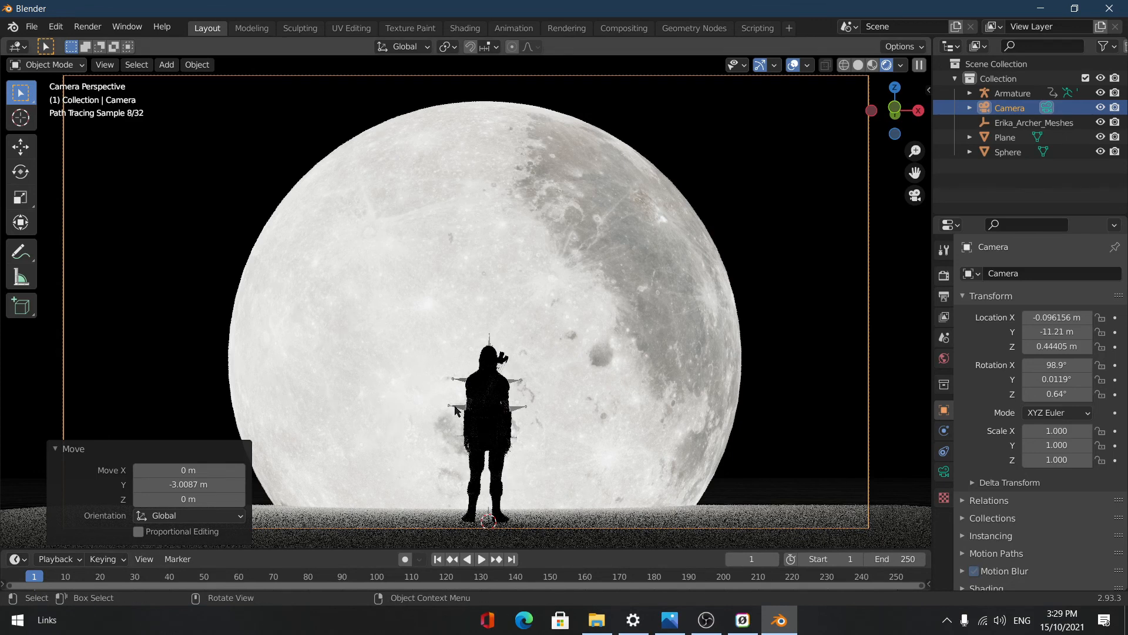
Step: Select the archer armature and move to the Shading workspace for the world nodes
left_click(1012, 93)
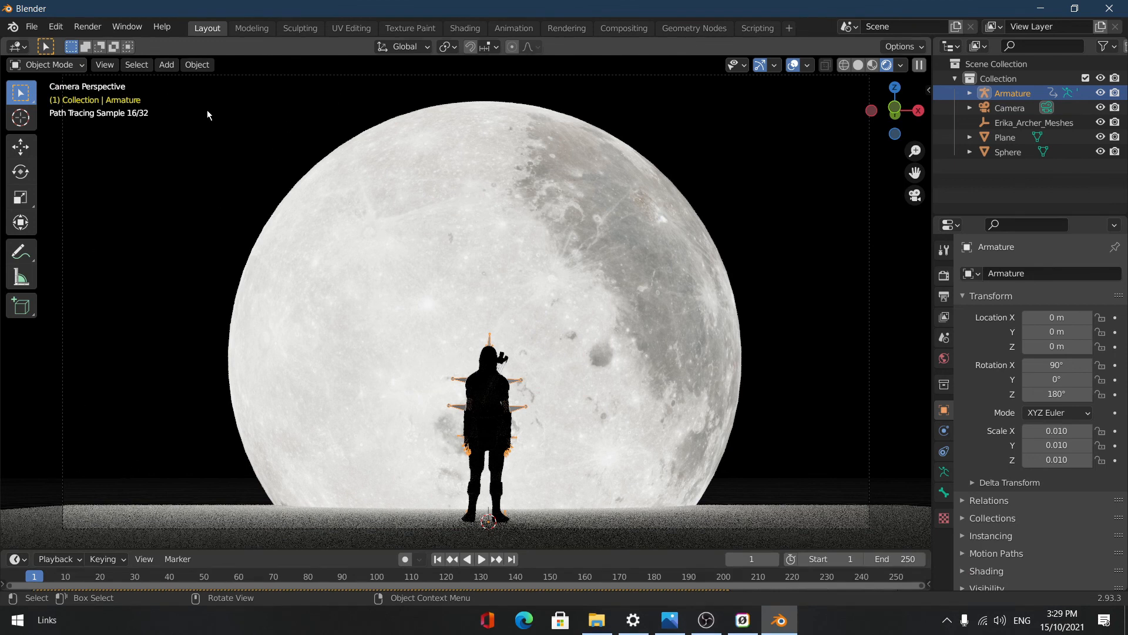
left_click(465, 28)
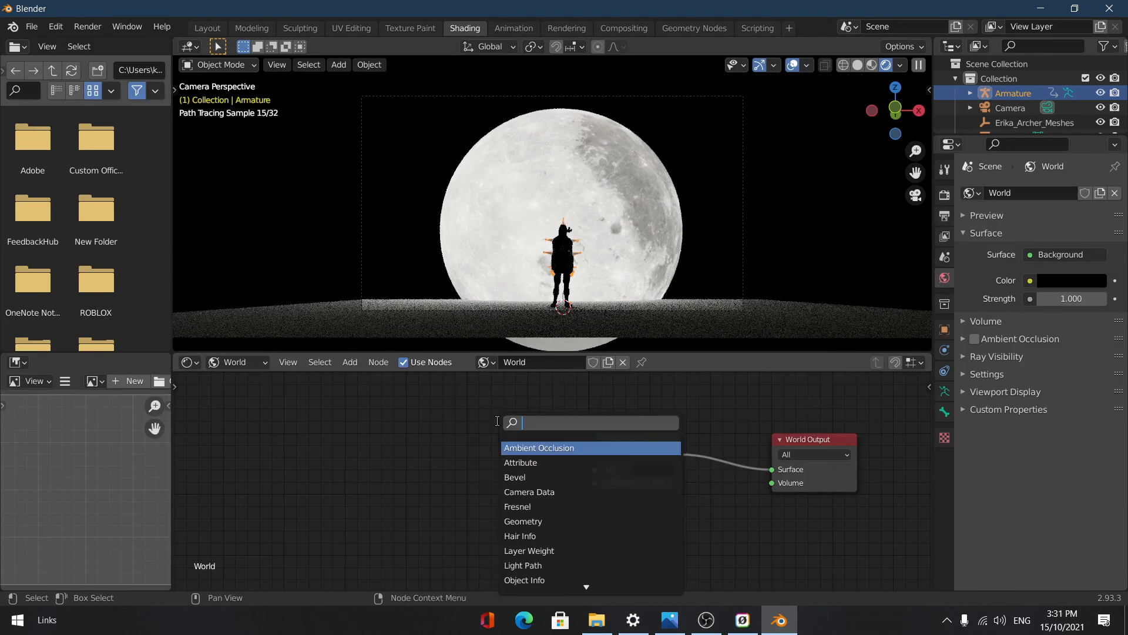
Step: Add an Environment Texture node with starmap_2020_8k.exr to the world background, then return to Layout
type("env")
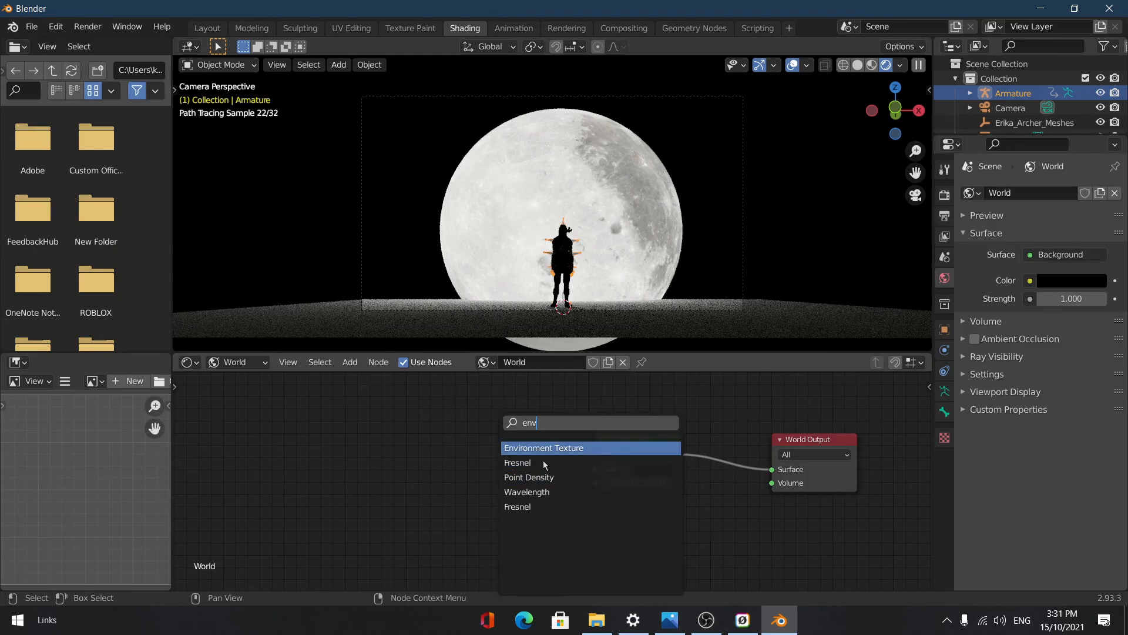
left_click(543, 448)
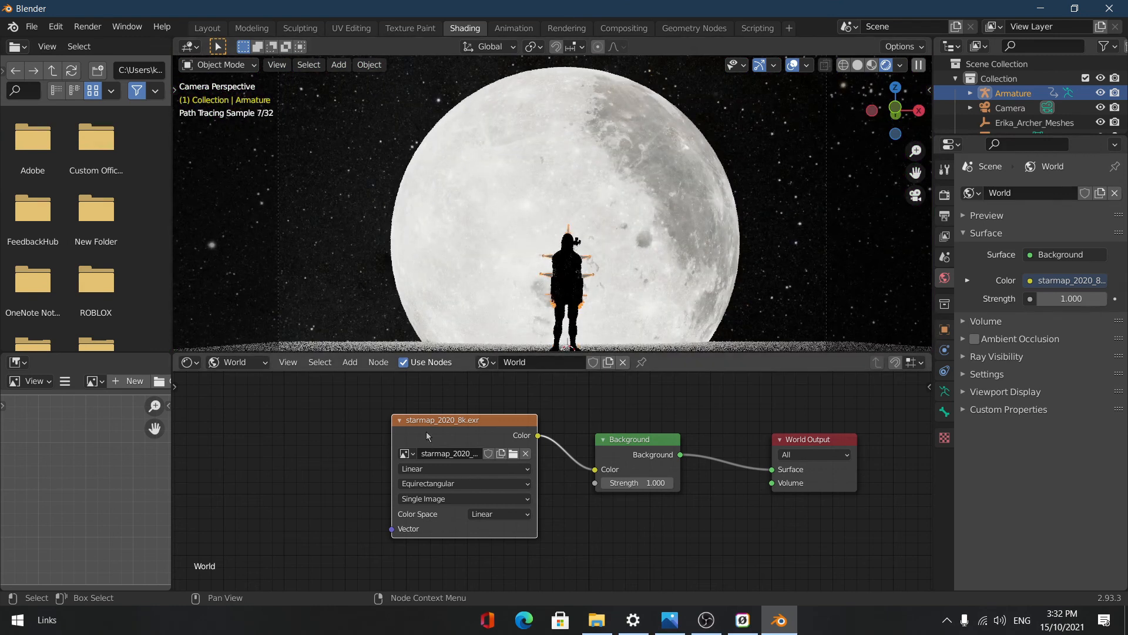
left_click(207, 29)
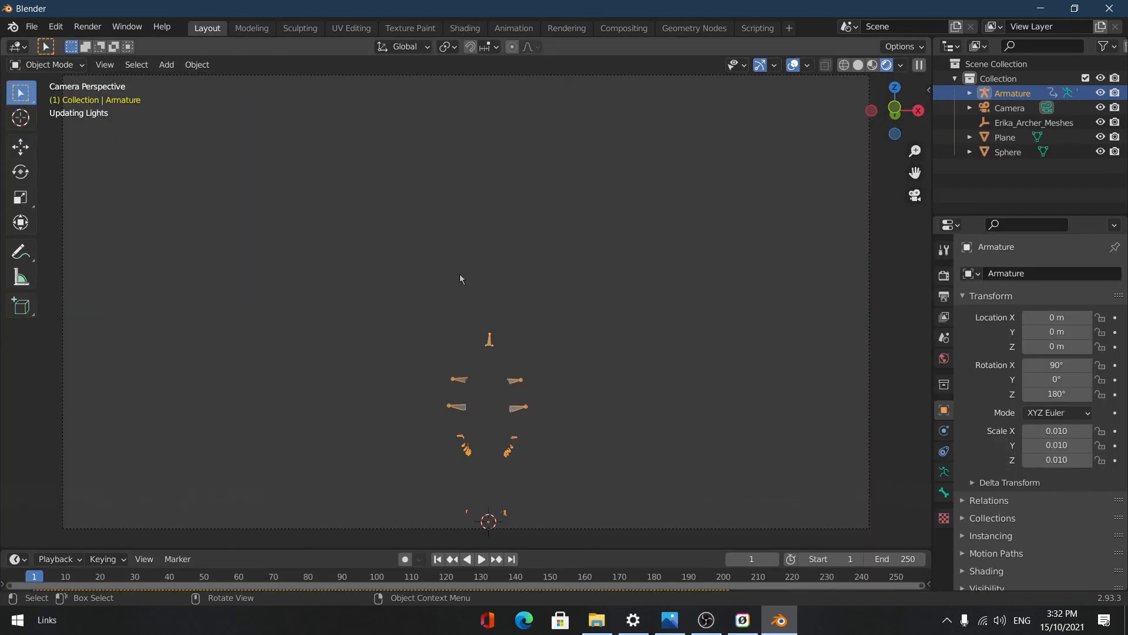
mouse_move(579, 518)
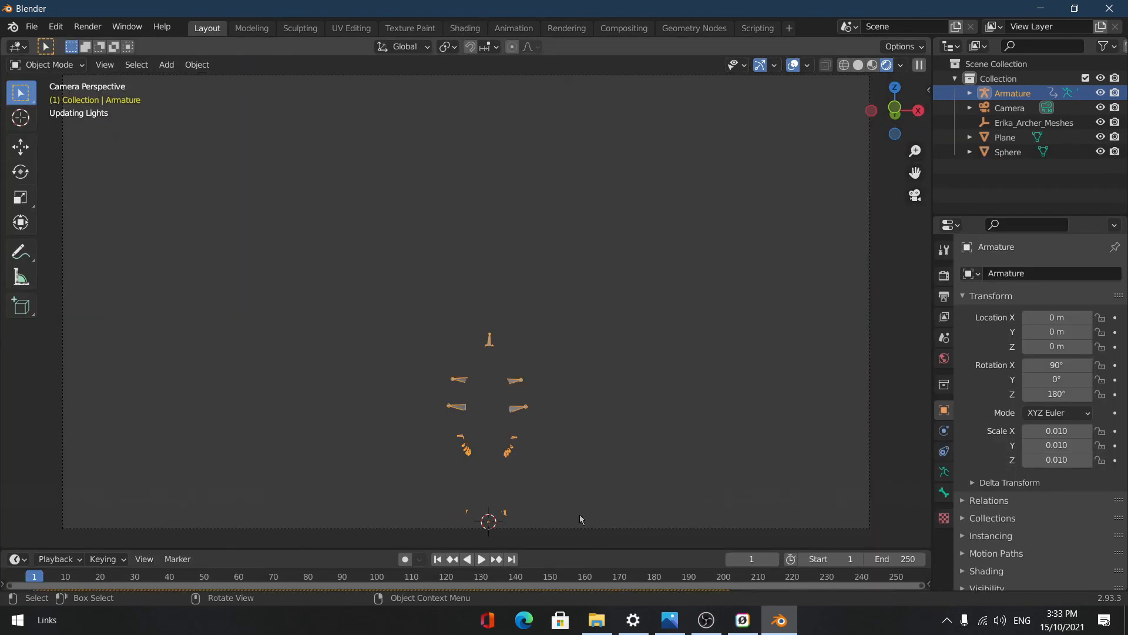
mouse_move(528, 387)
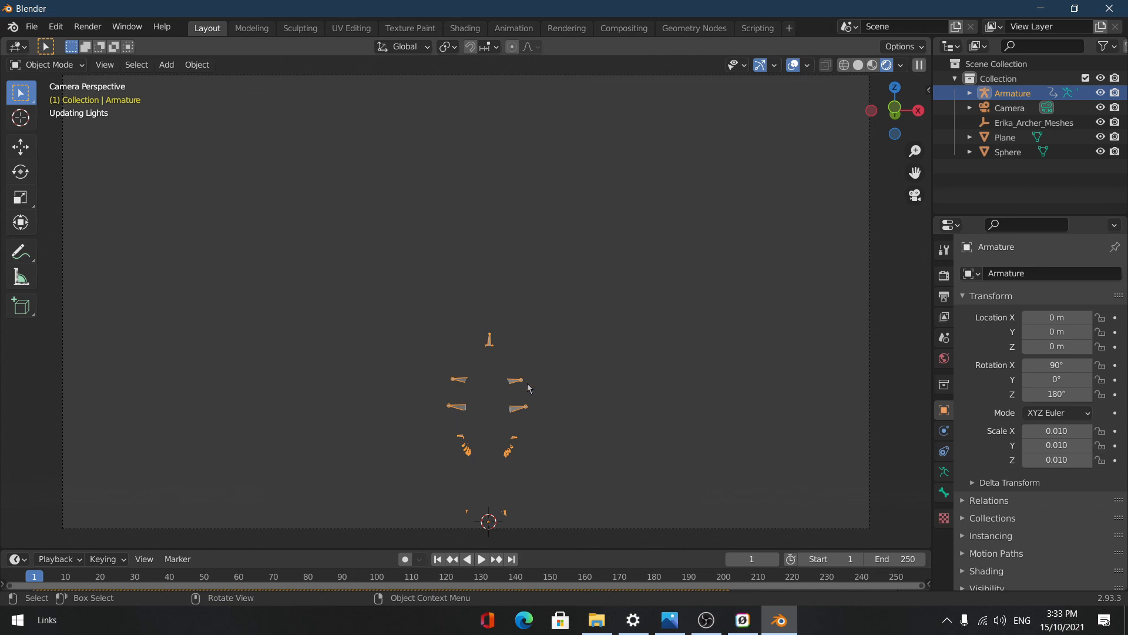